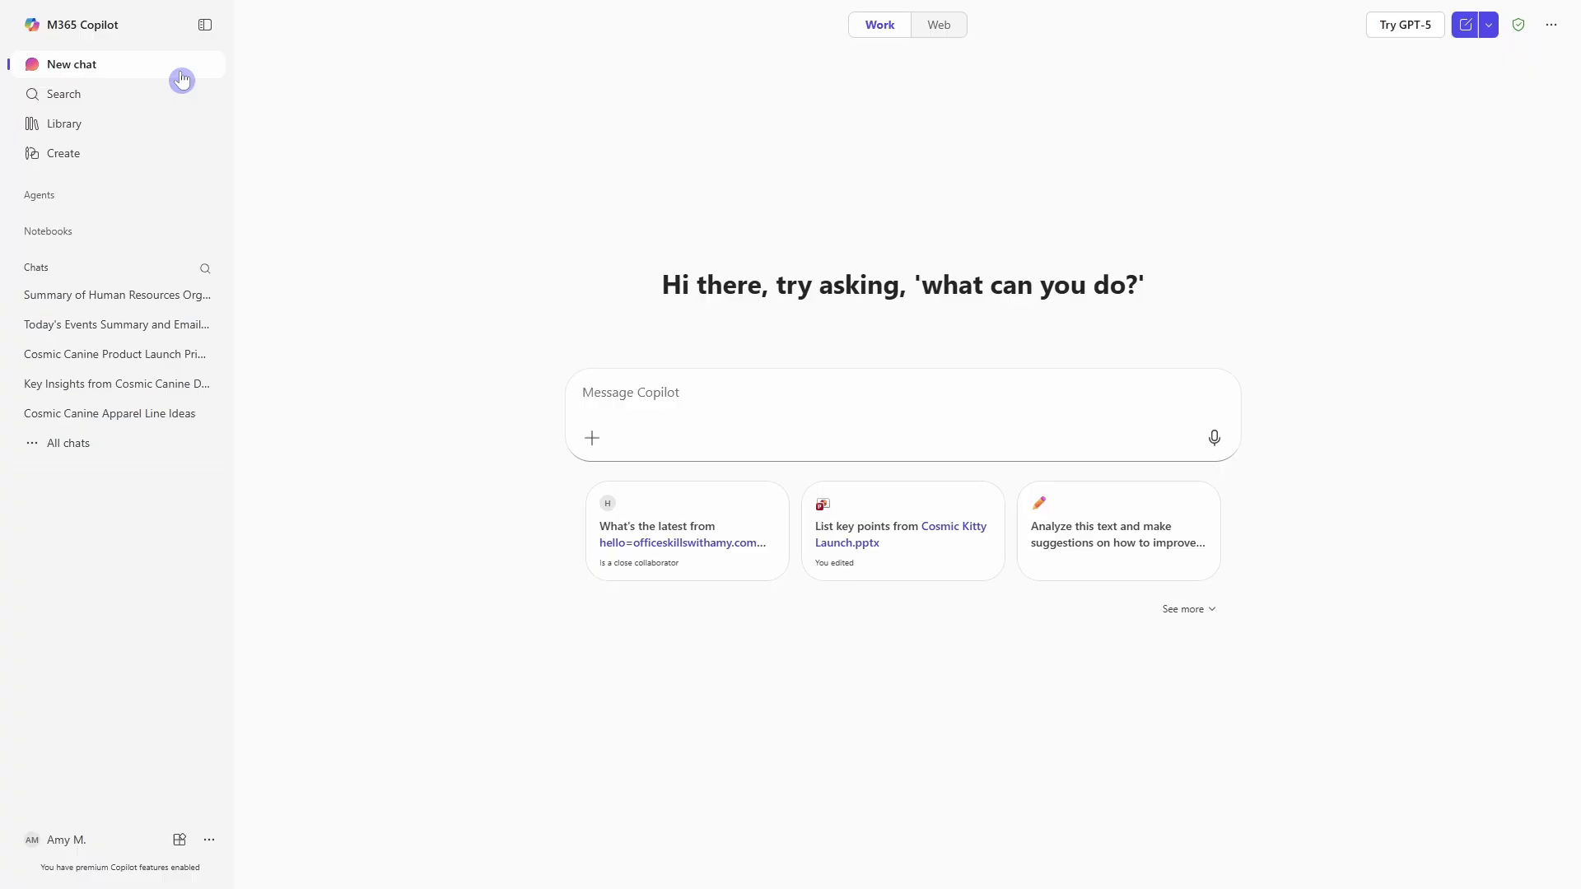
mouse_move(812, 67)
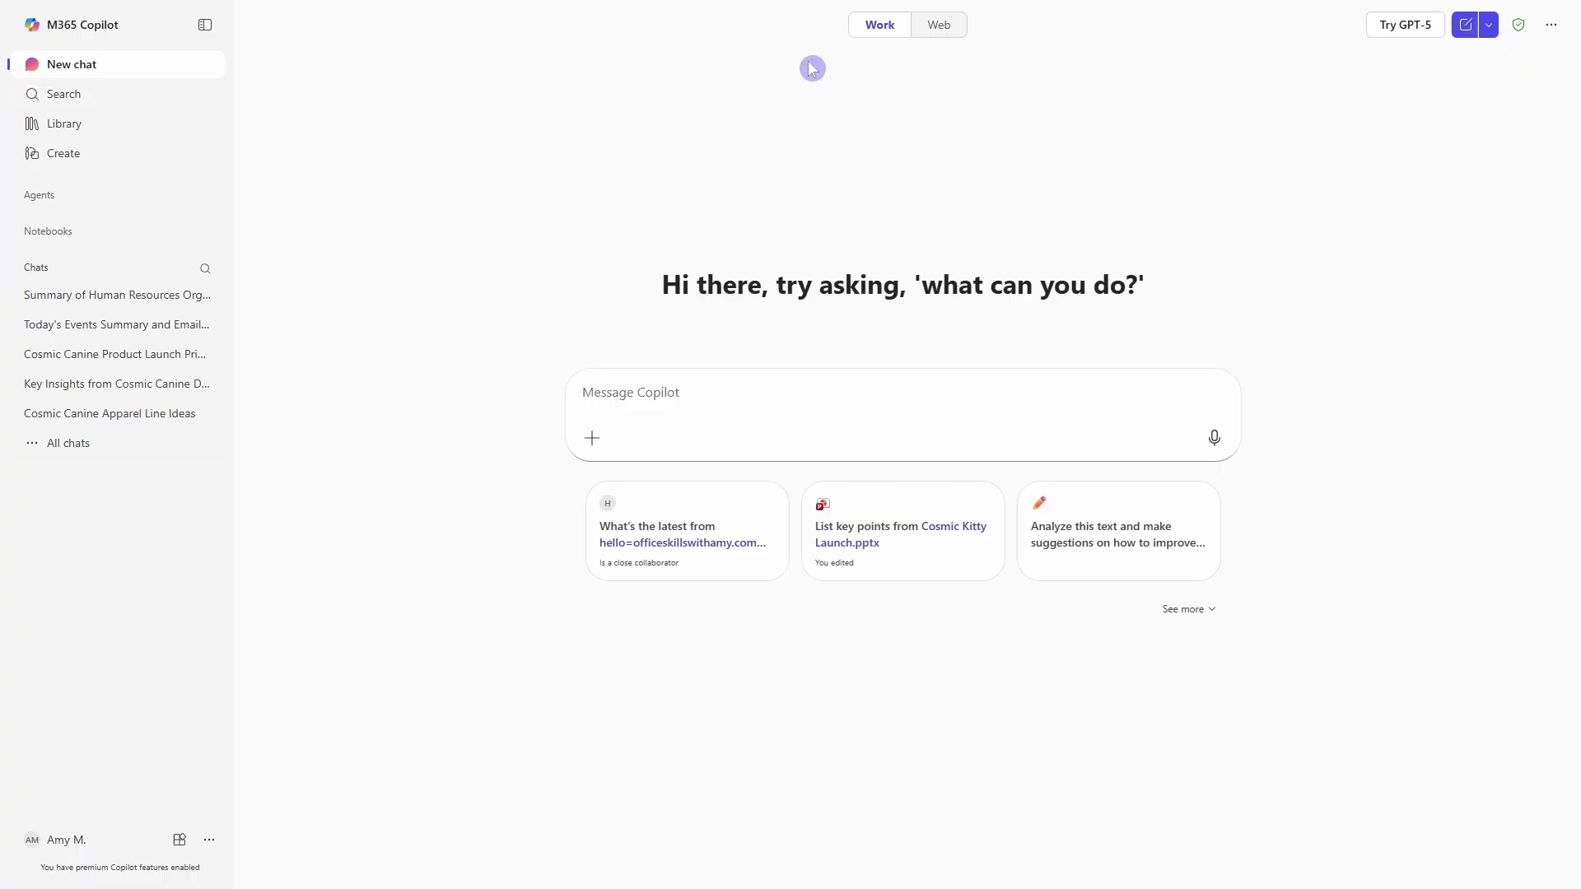
mouse_move(872, 39)
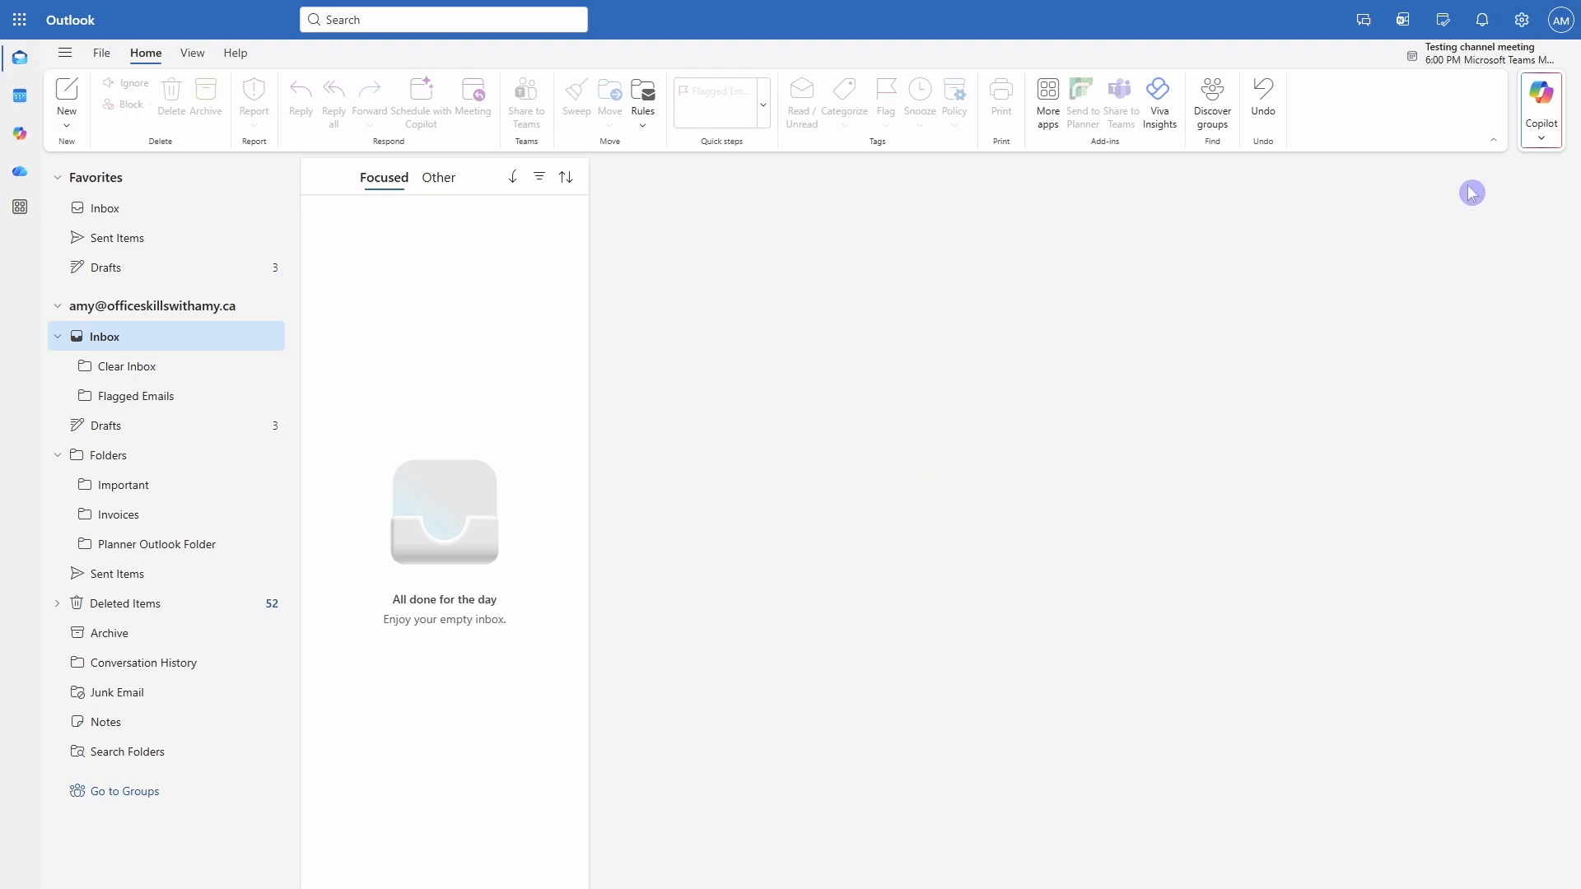
Show the Copilot preferences in Outlook settings, confirming Copilot is turned on.
click(1522, 19)
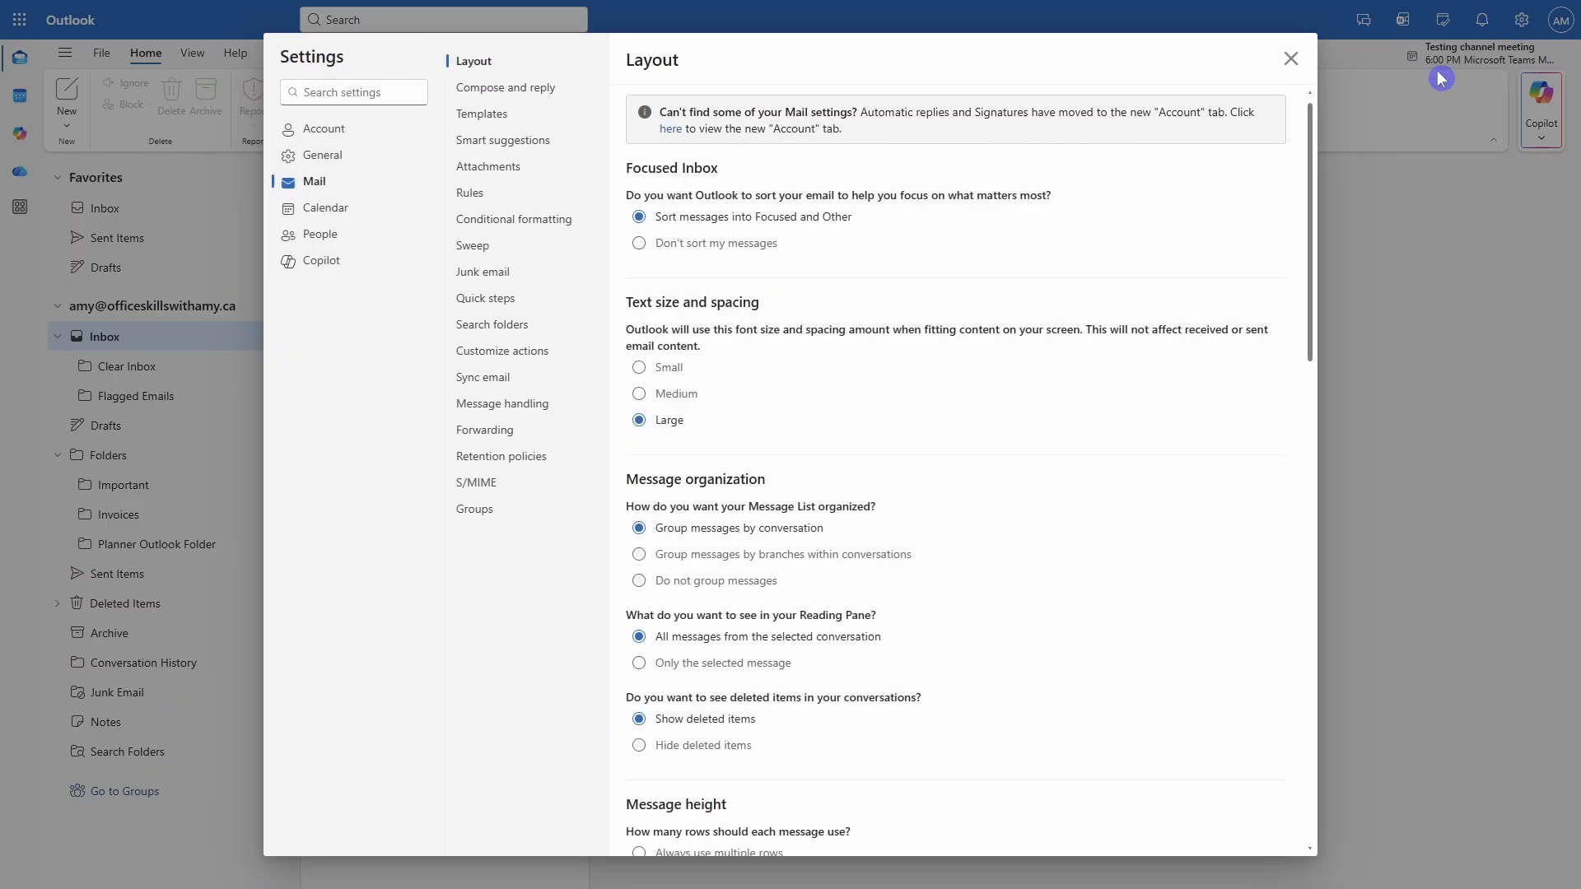
click(322, 261)
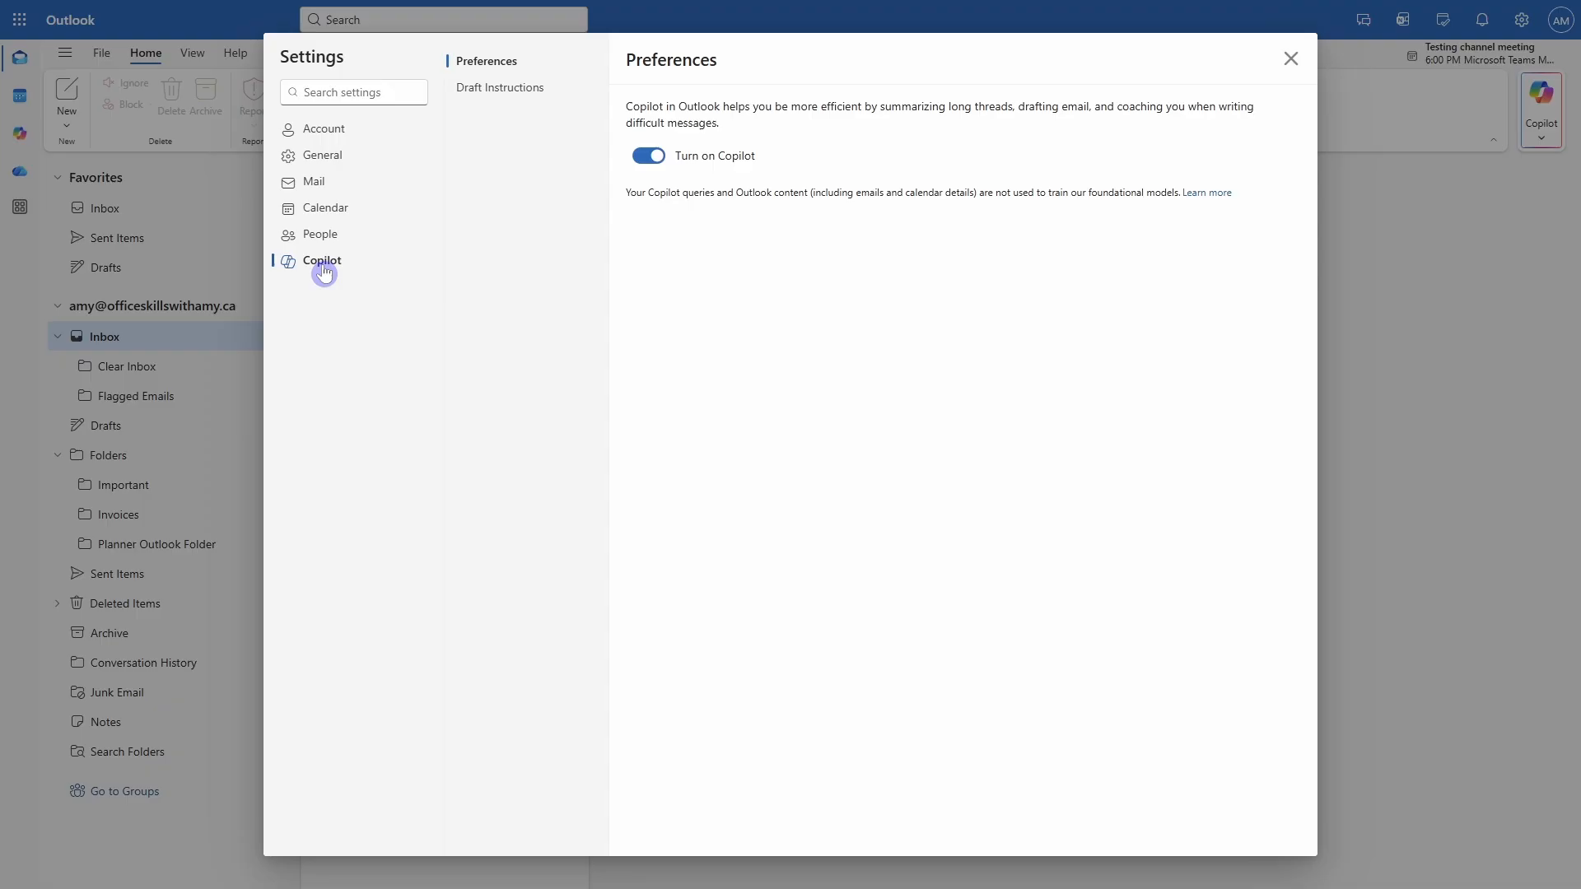
click(500, 87)
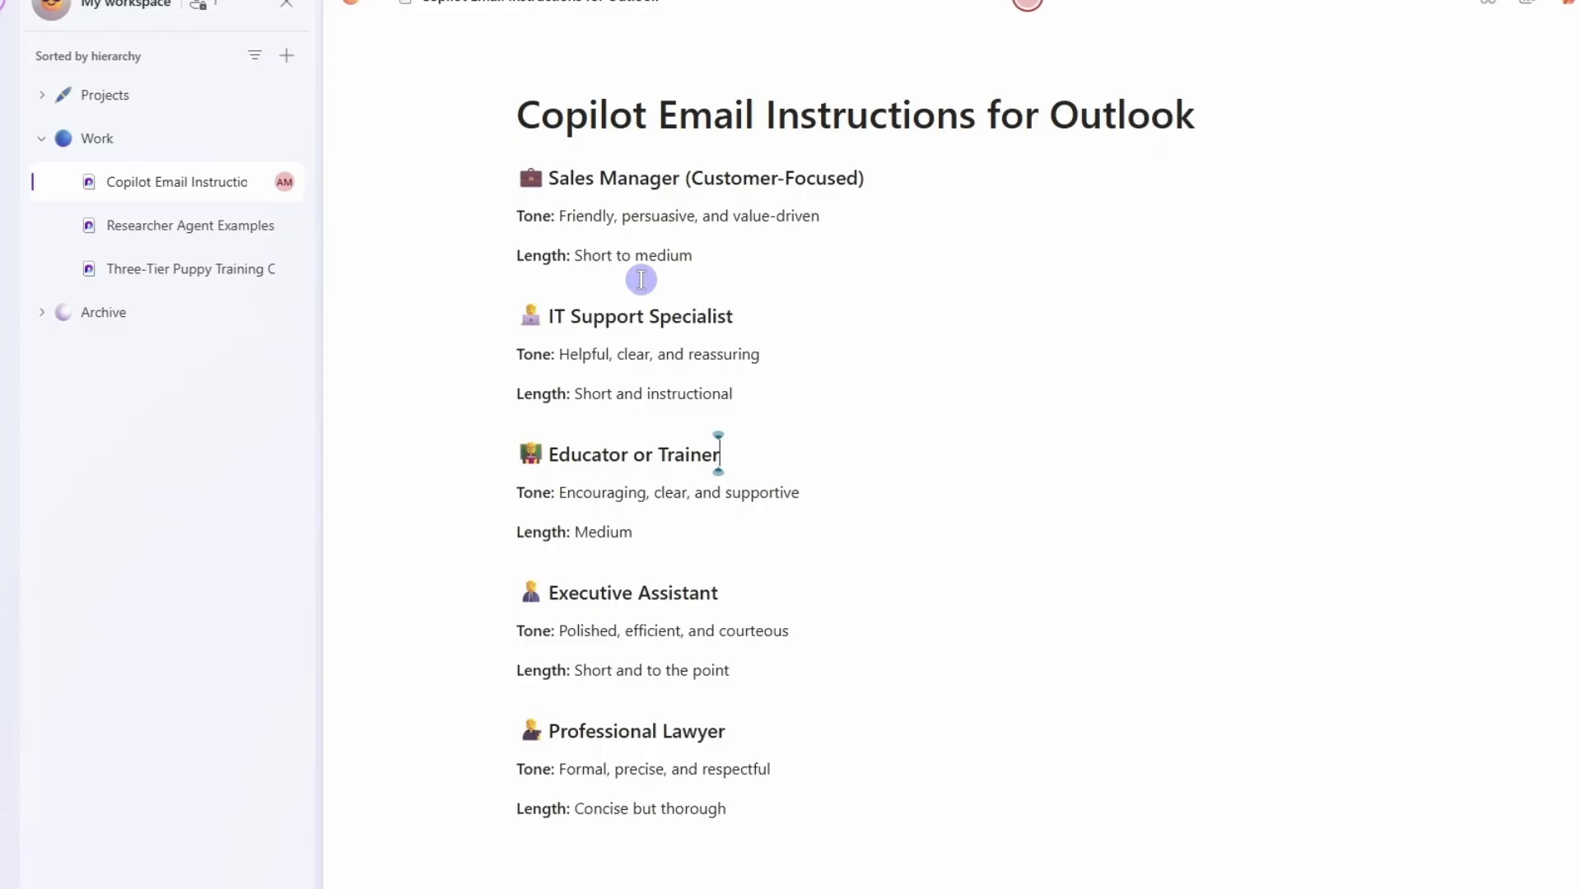
mouse_move(700, 286)
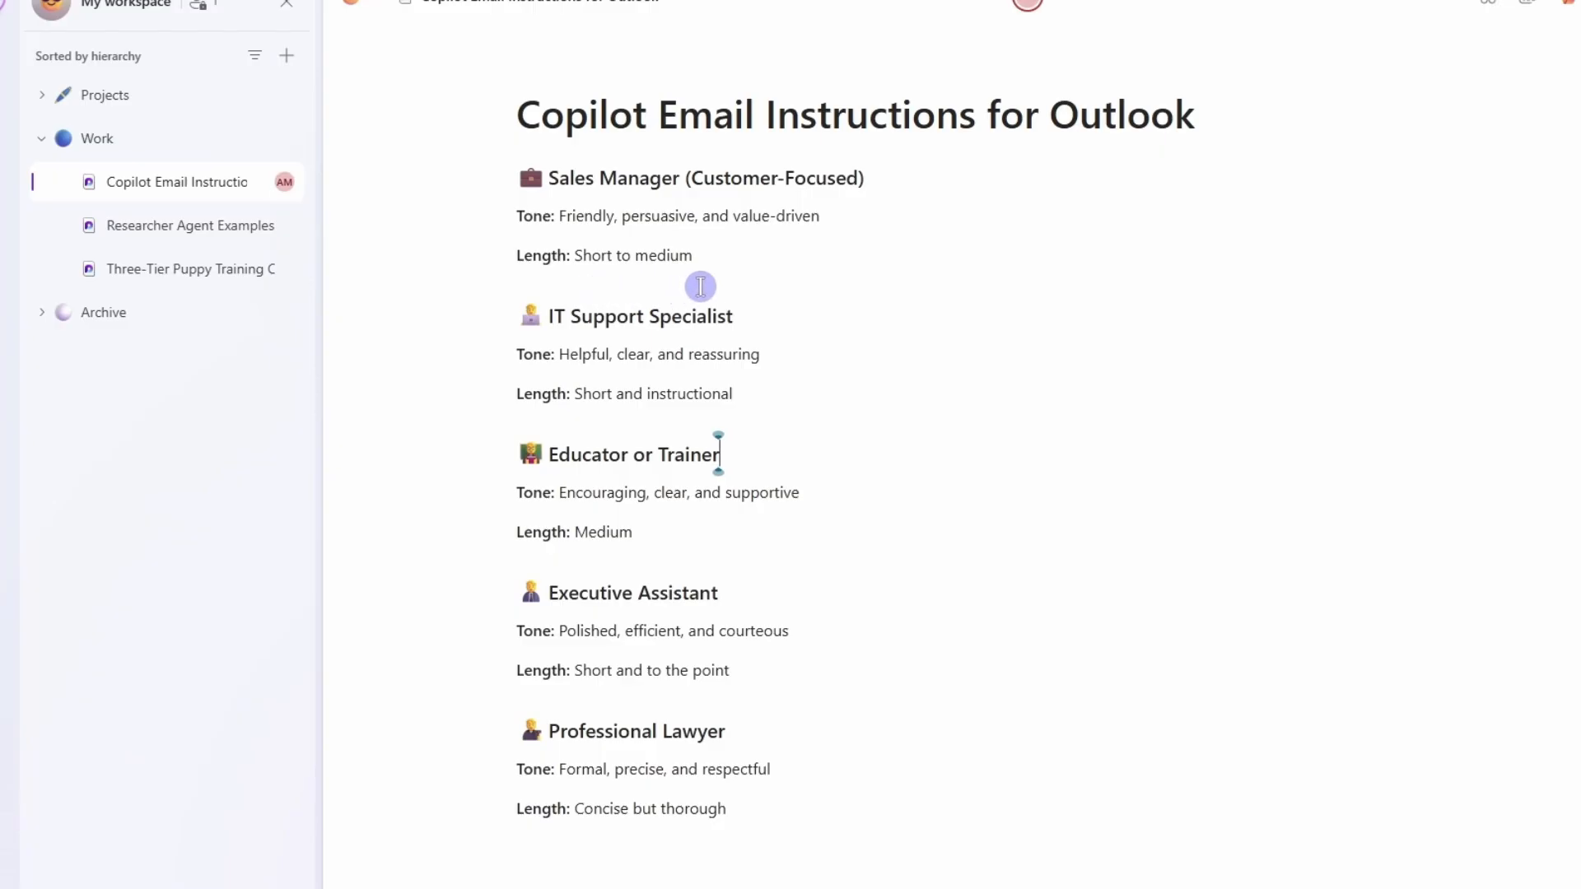
mouse_move(666, 518)
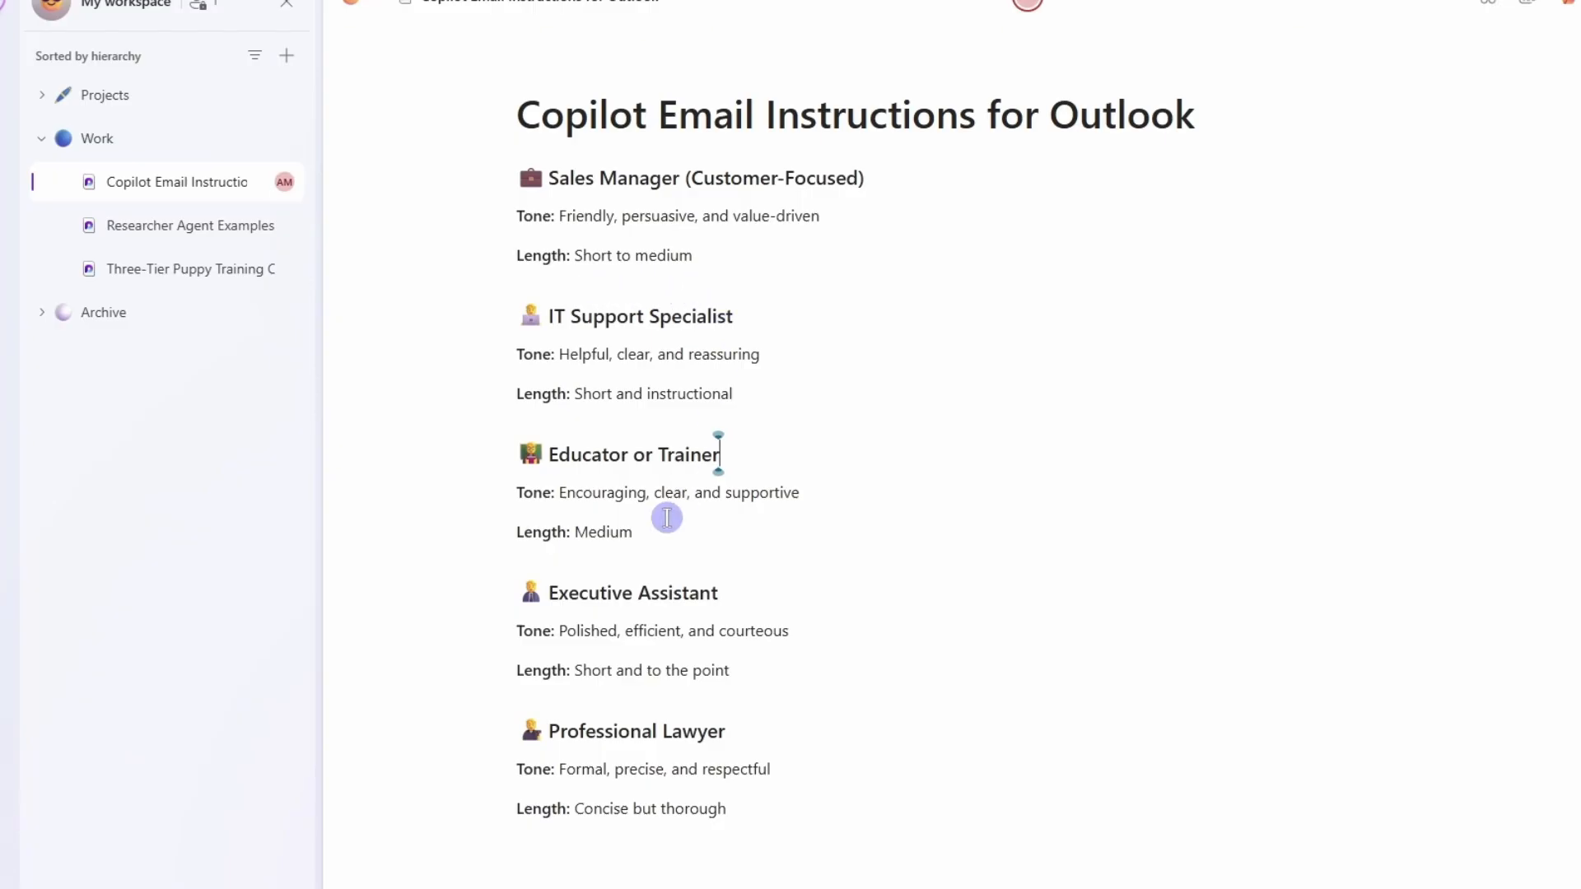
mouse_move(573, 670)
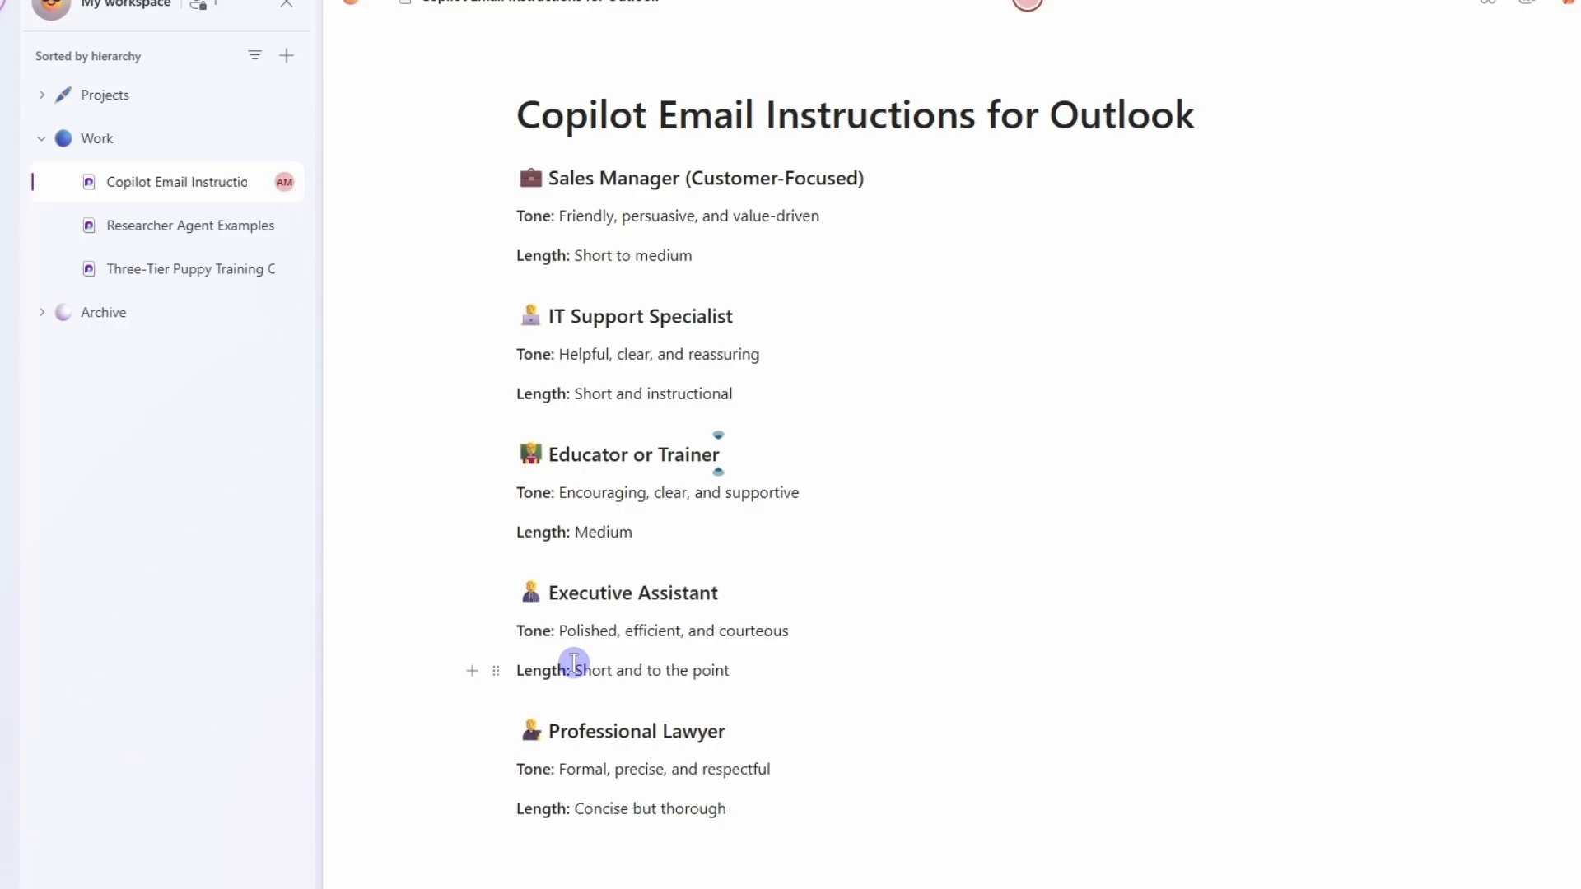
mouse_move(821, 664)
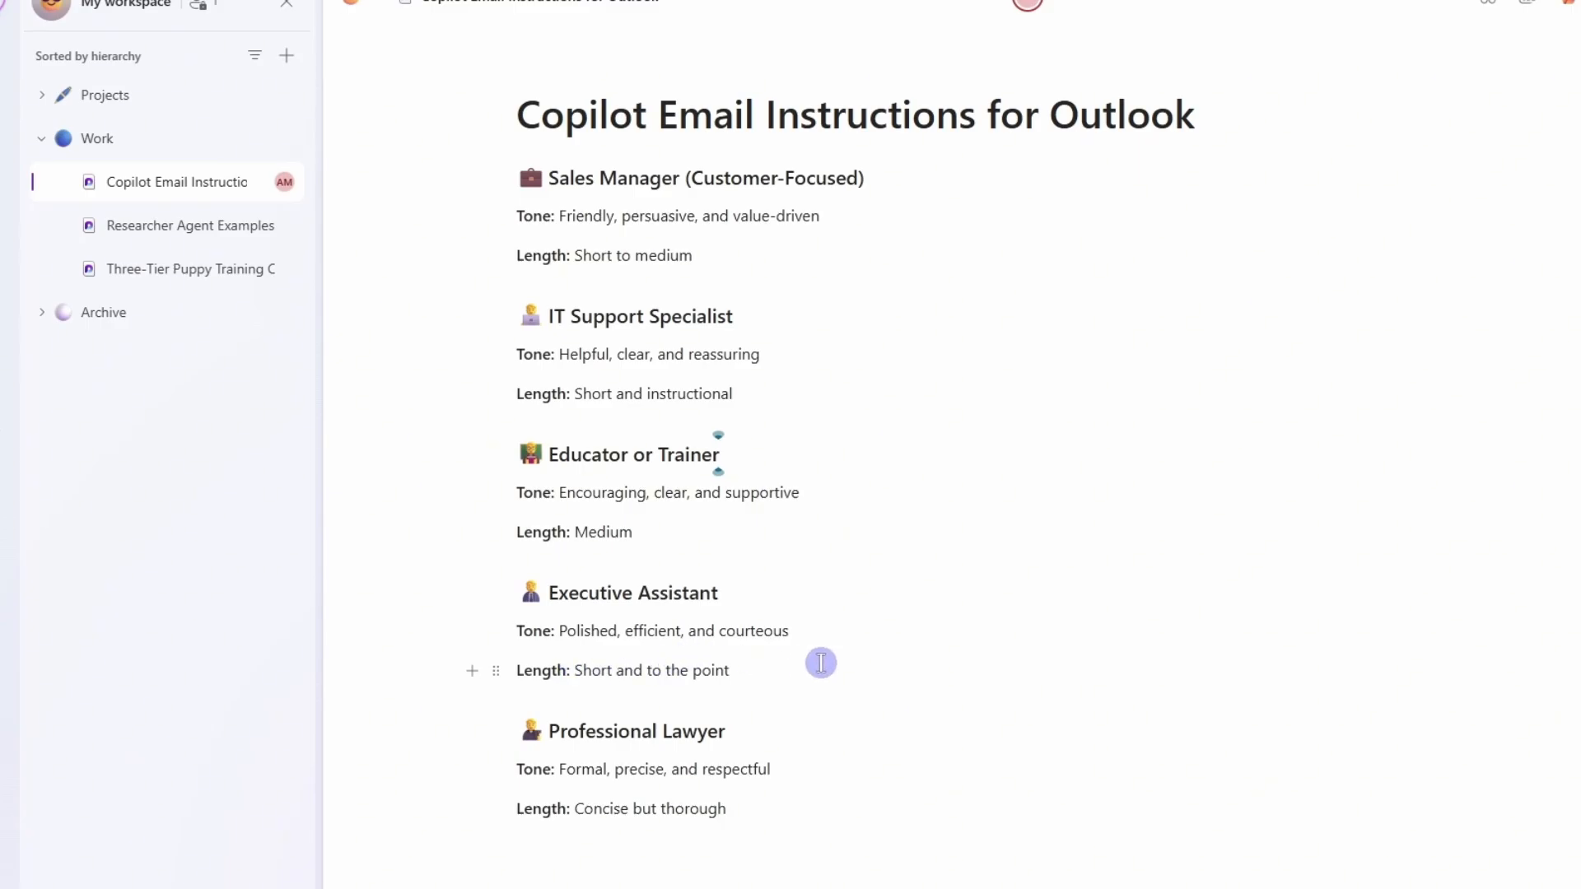
mouse_move(706, 696)
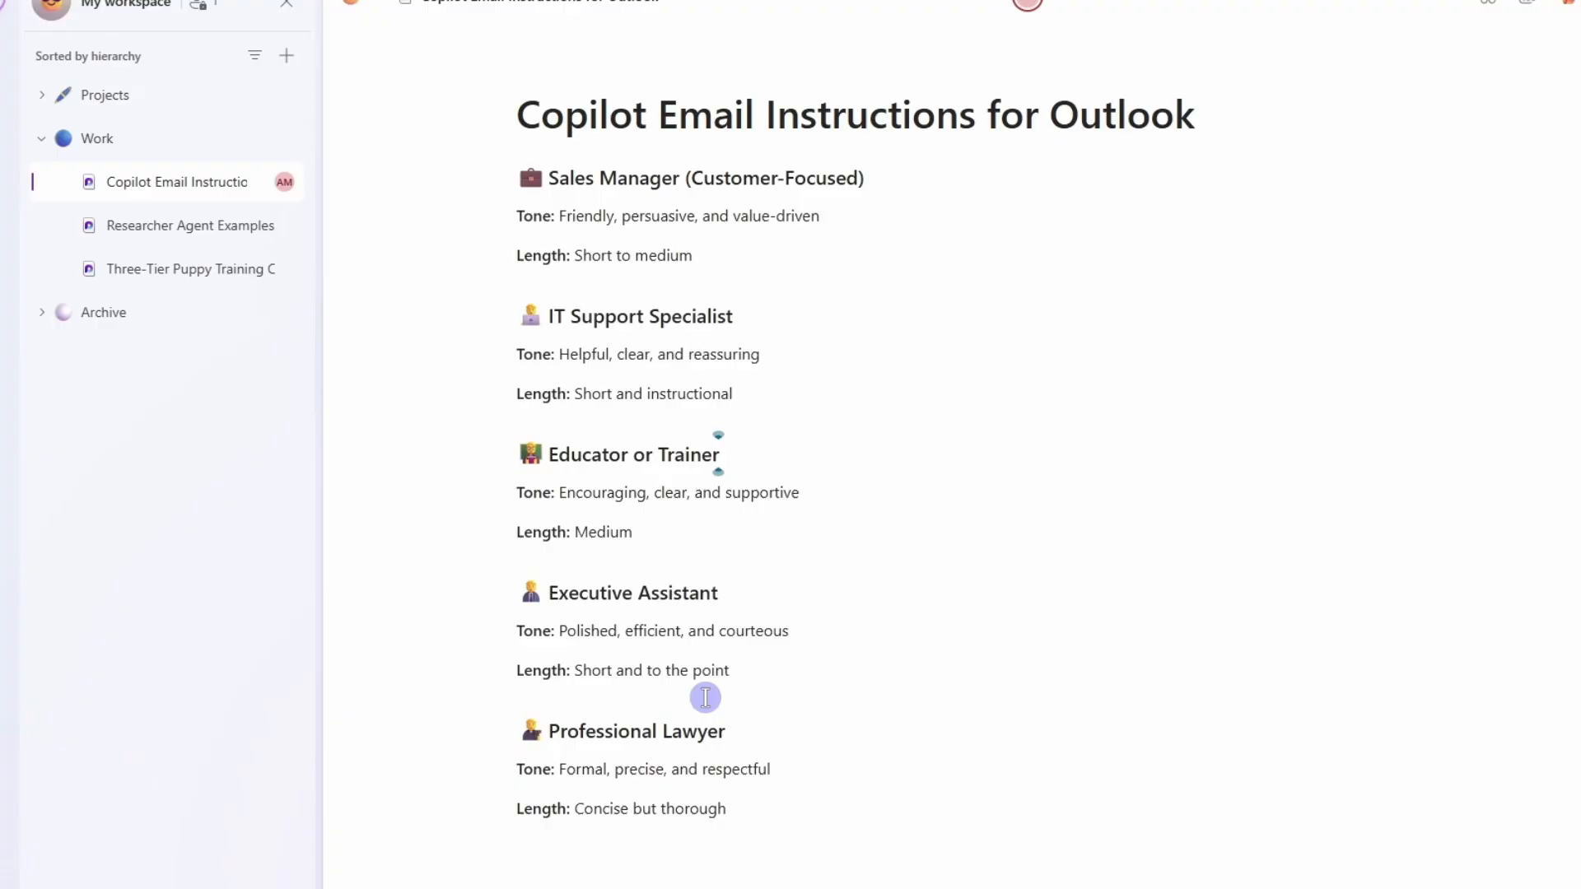
Review the Copilot Email Instructions for Outlook page with role-based tone and length guidelines.
click(718, 454)
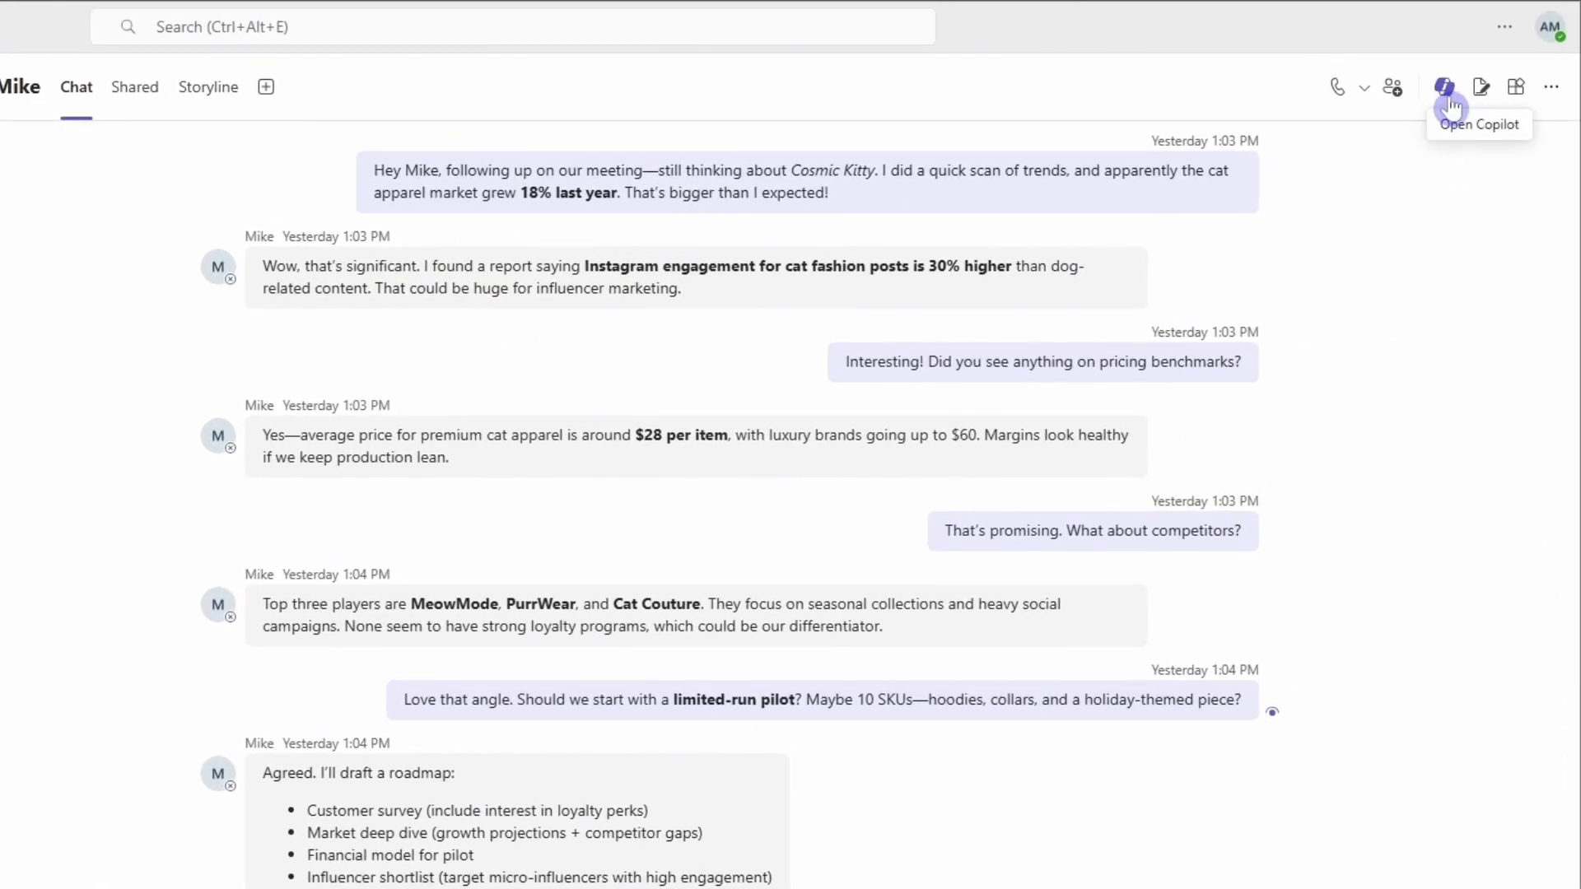
Bring up Copilot beside the chat with Mike about the cat apparel launch.
click(1443, 86)
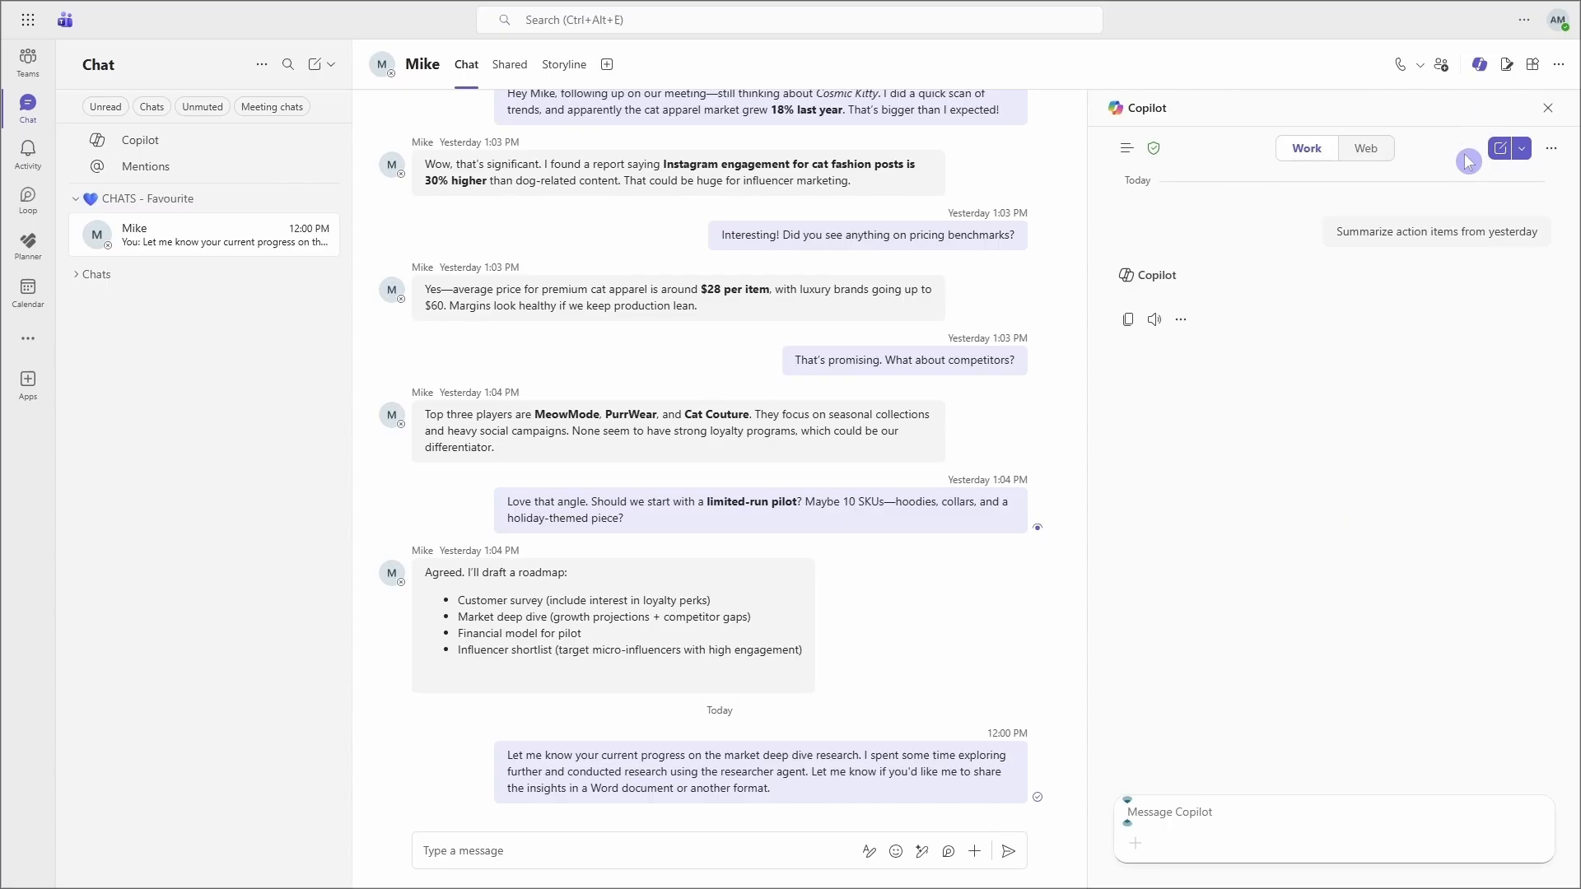
In a fresh Copilot chat, send the suggested 'What are open items?' question extended with 'from yesterday'.
click(1499, 148)
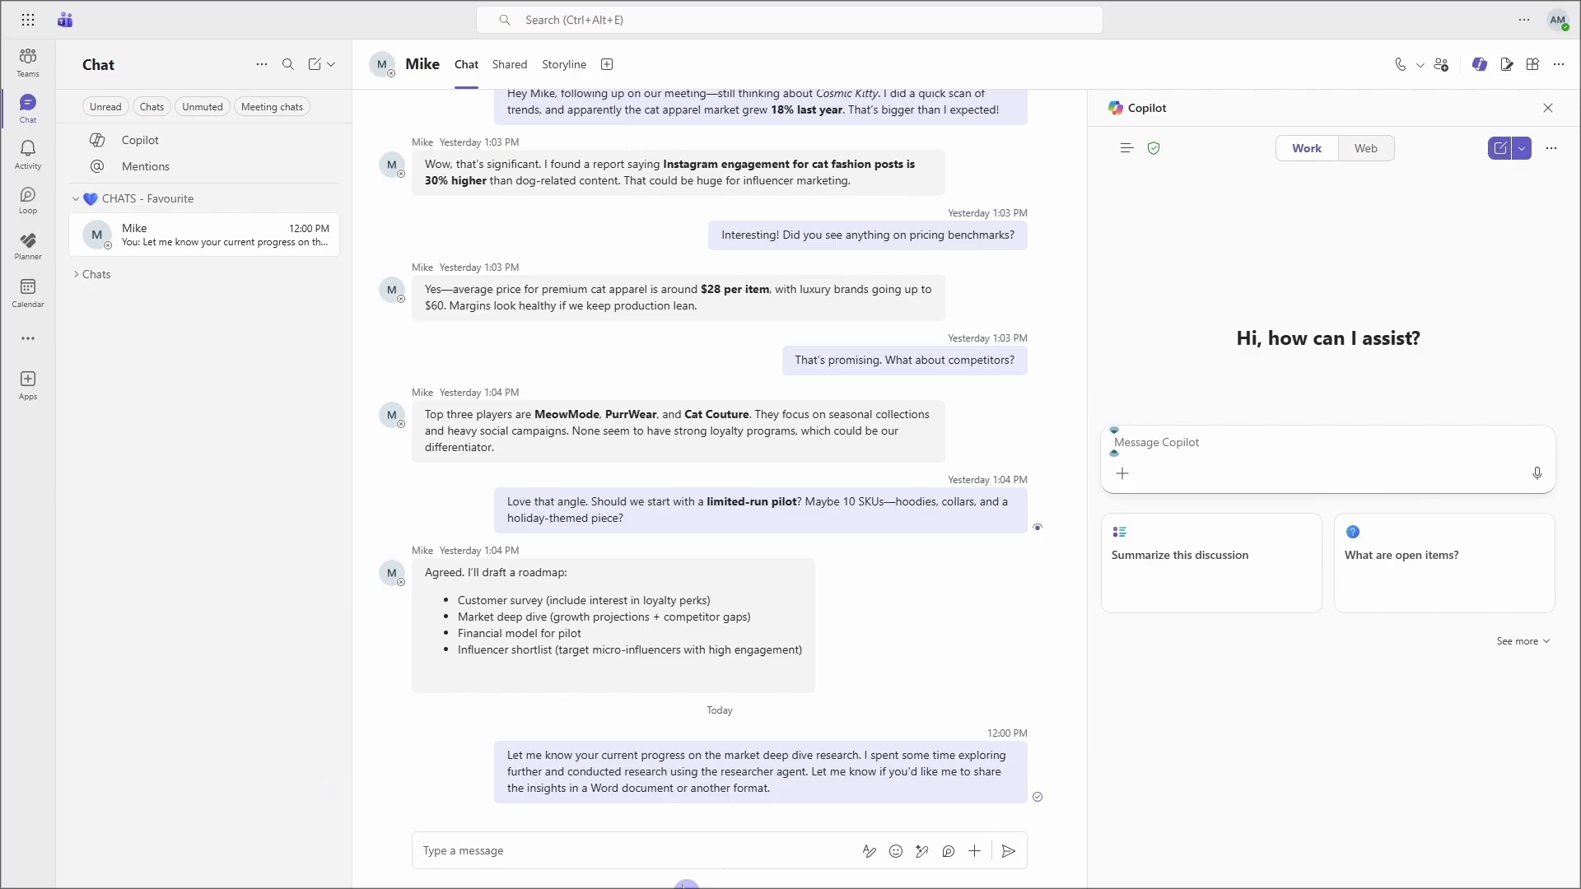
mouse_move(977, 263)
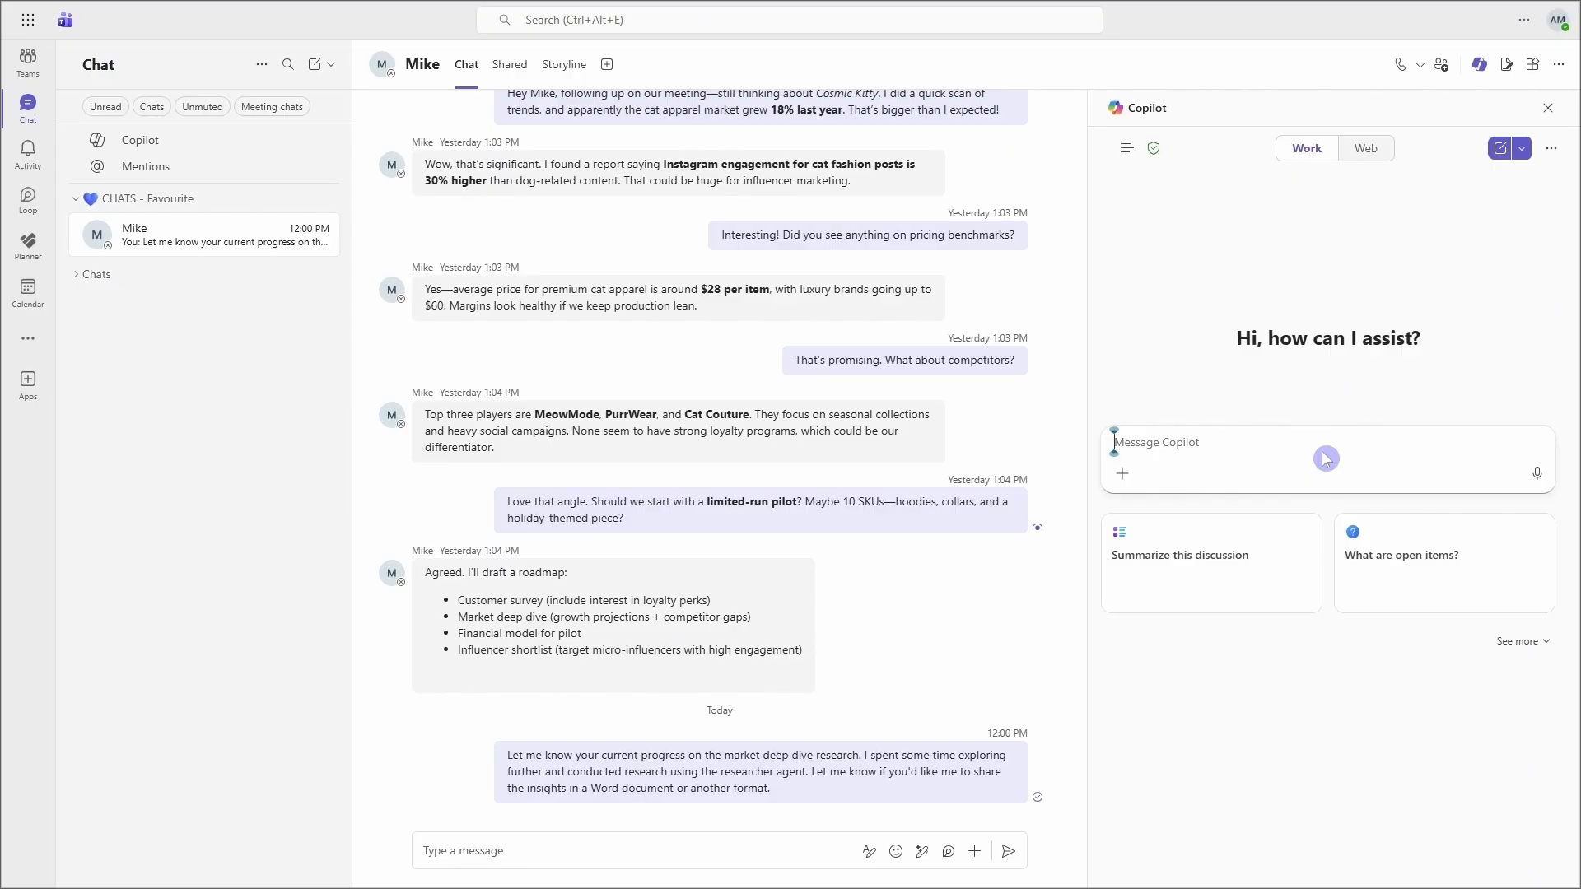
mouse_move(1537, 653)
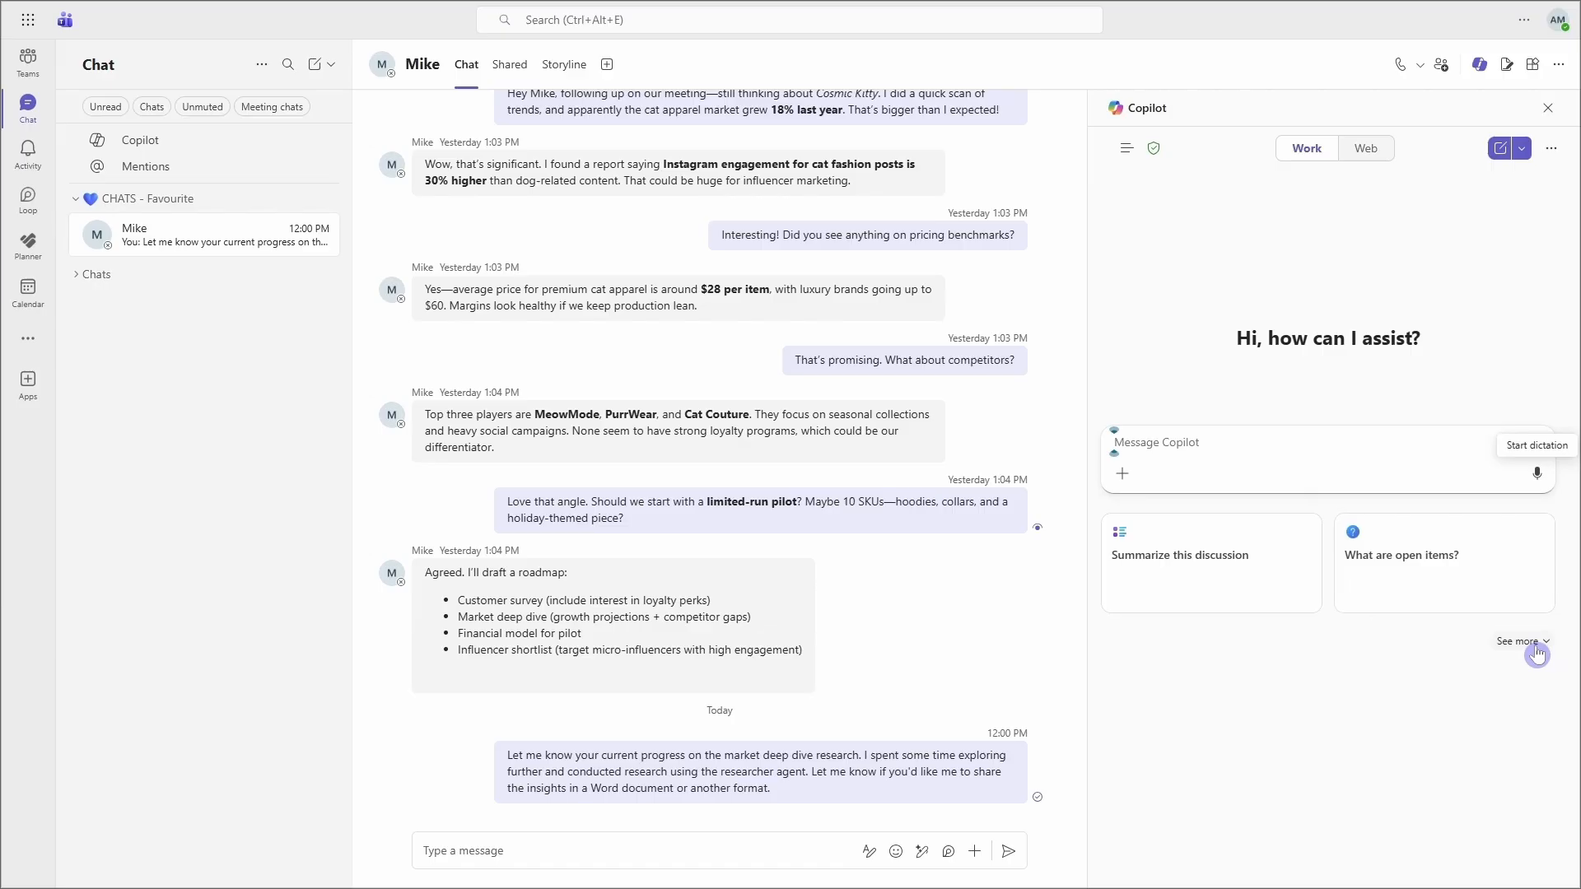
click(1519, 641)
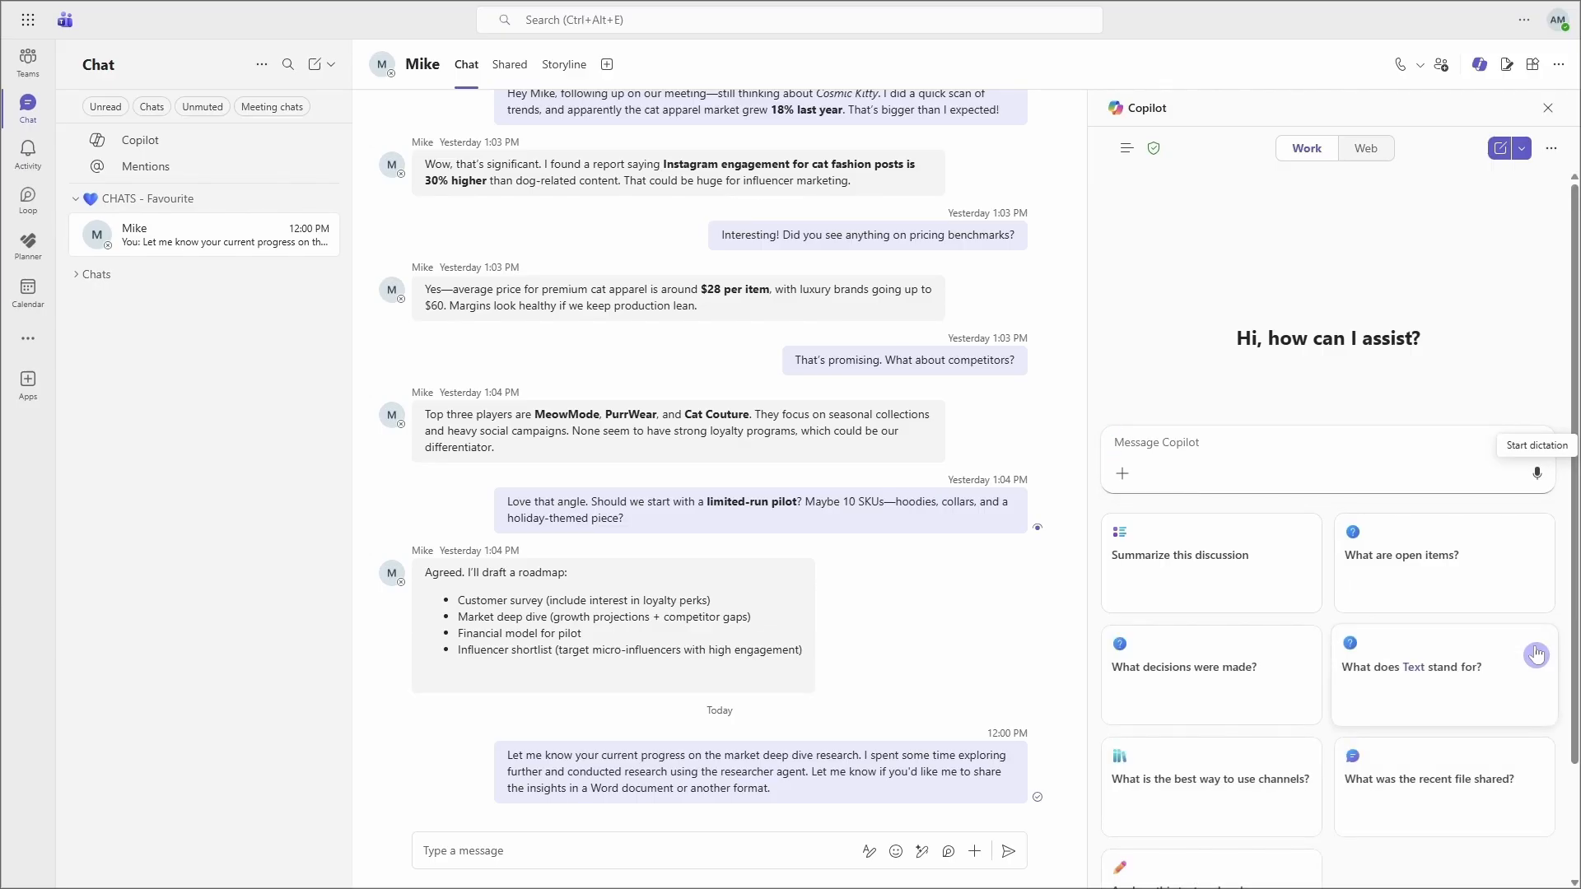
click(1442, 562)
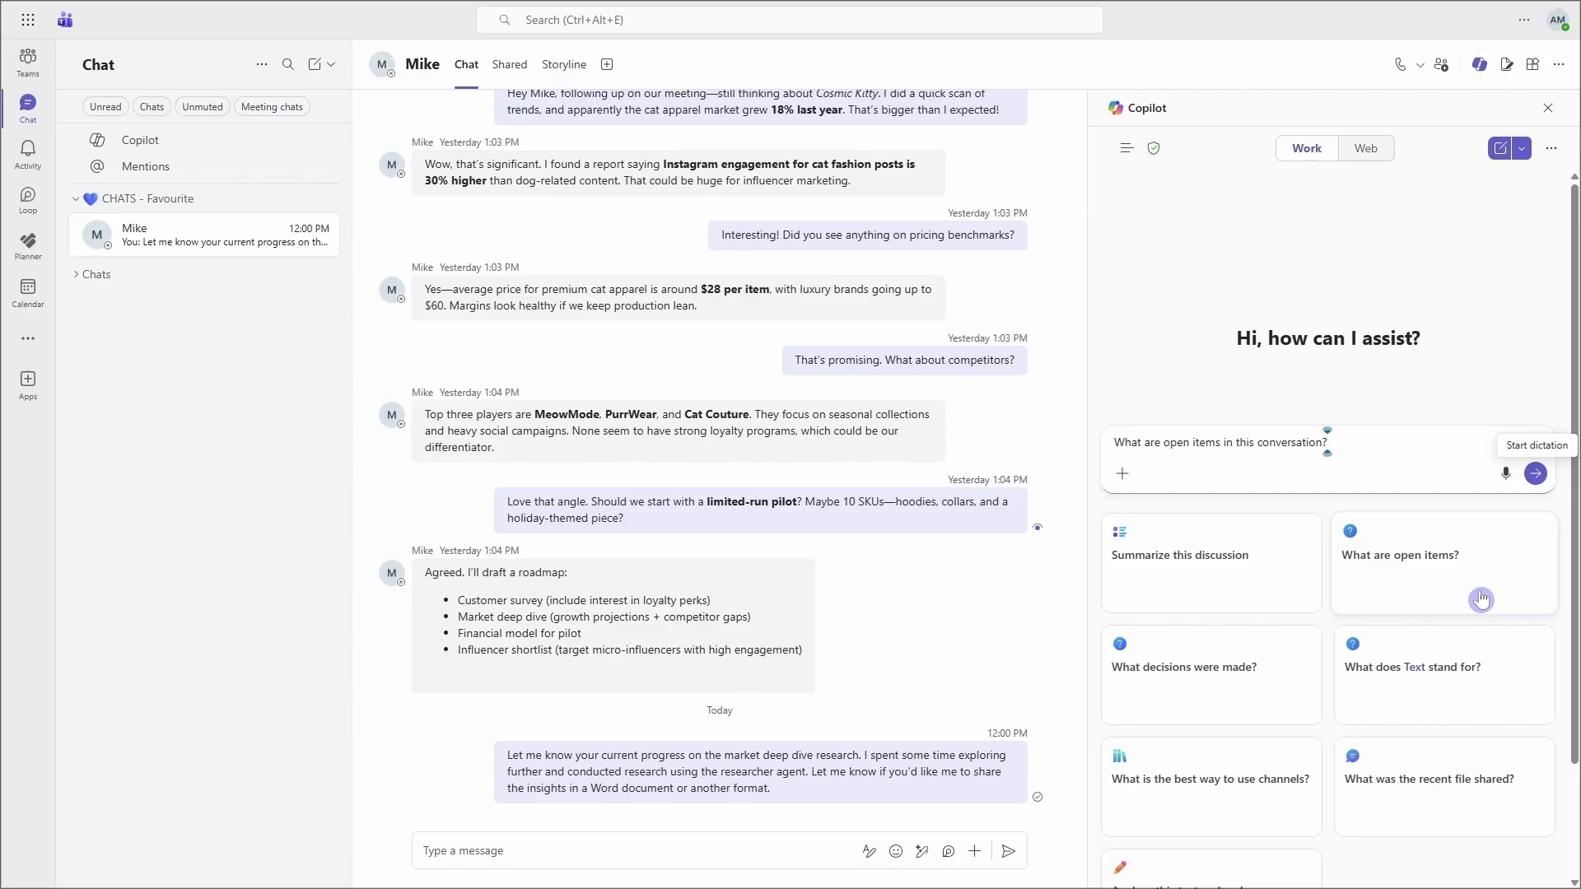
text(from yesterday)
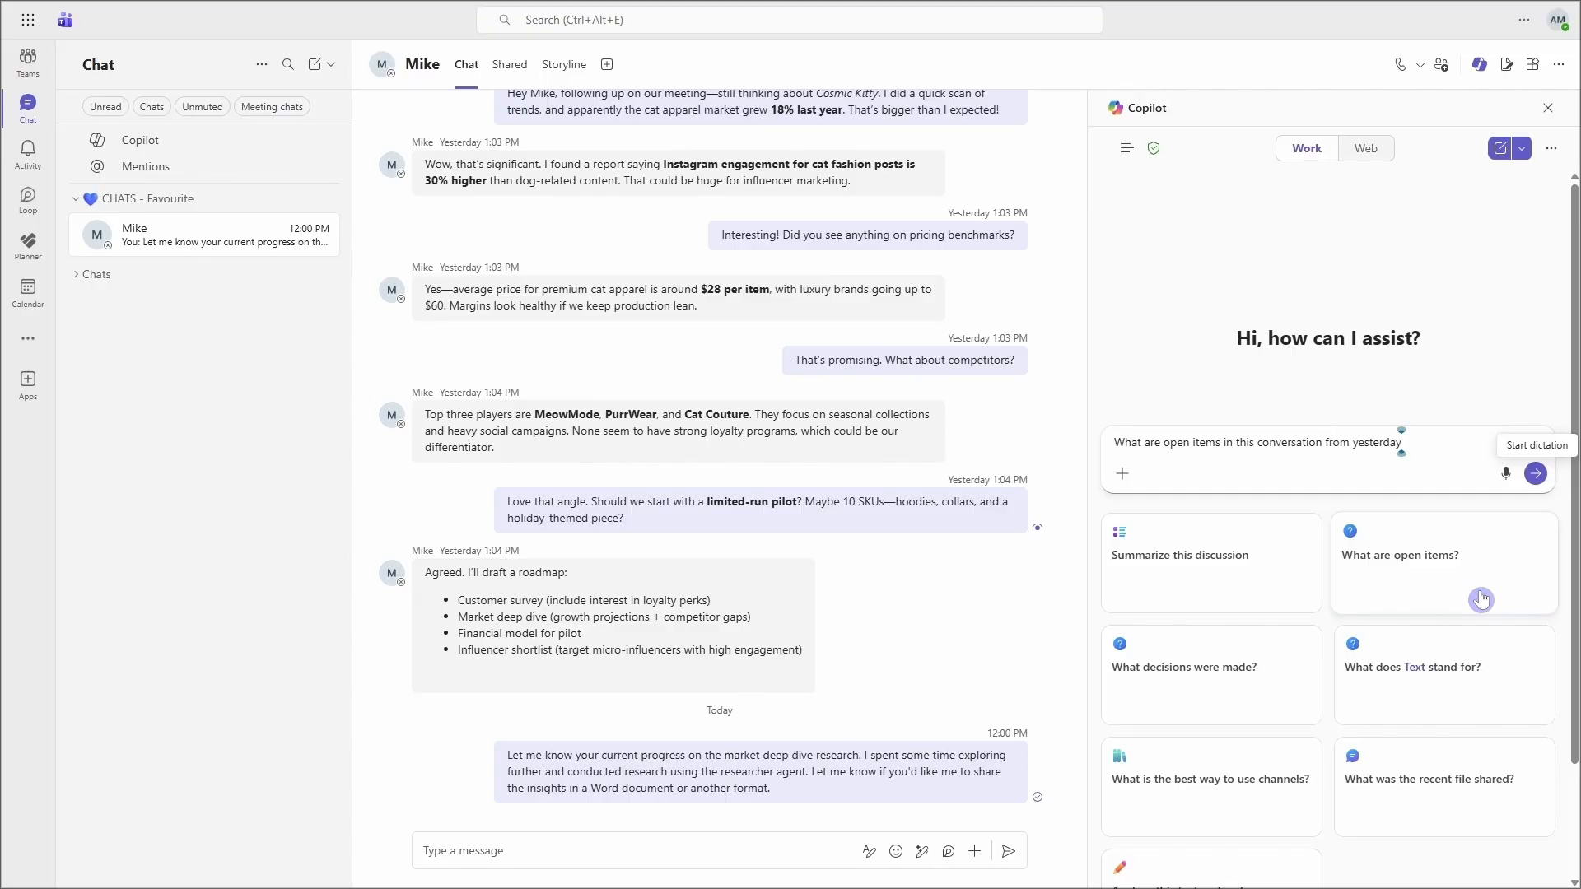
click(1535, 472)
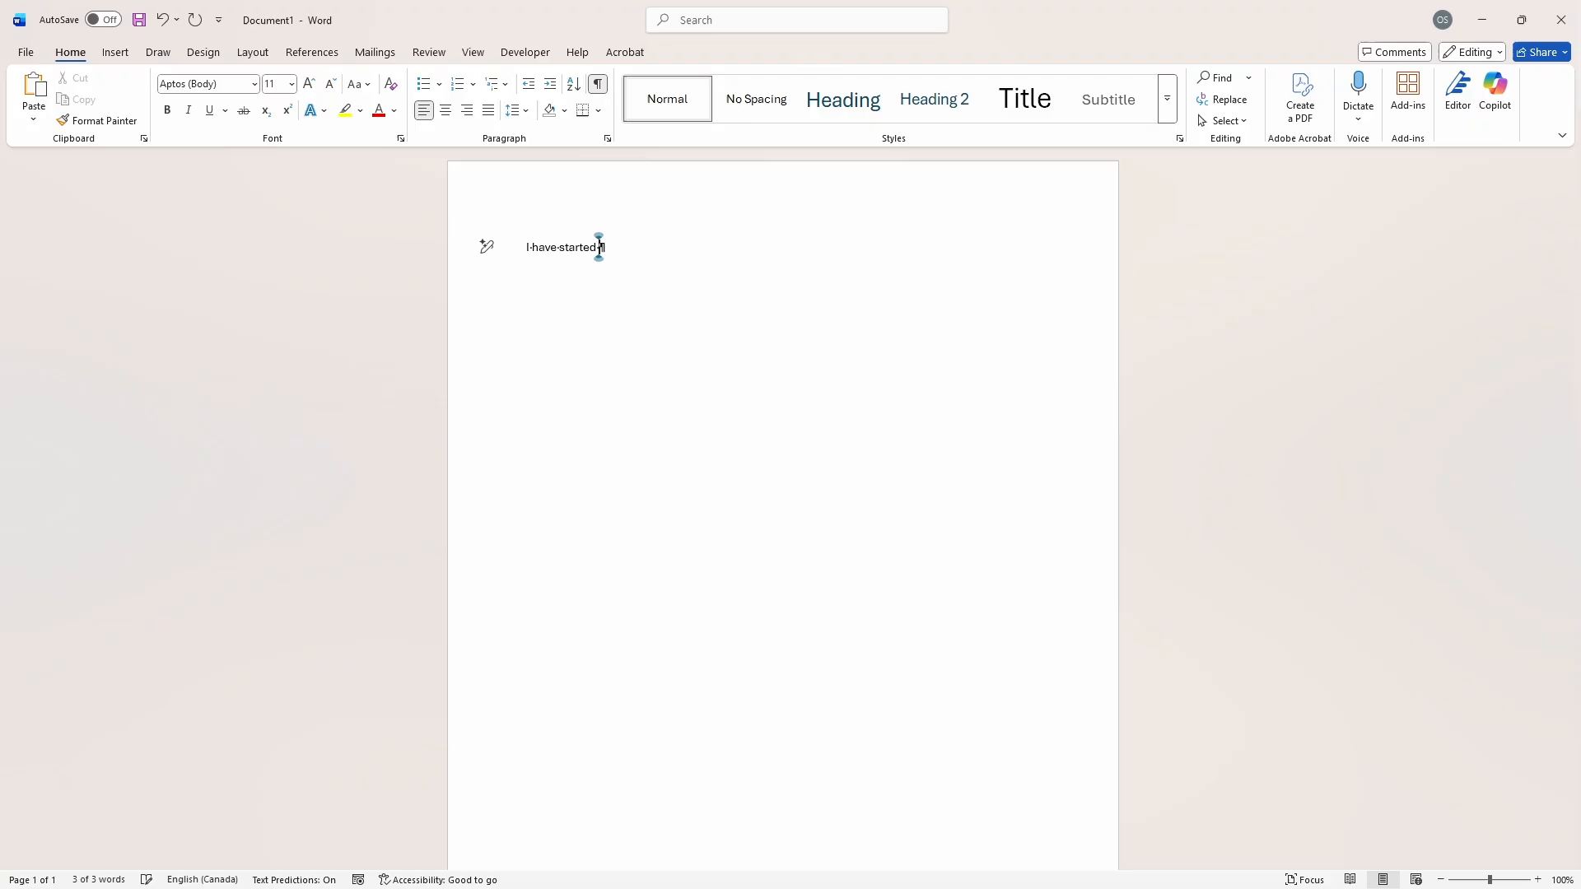
Continue the sentence with 'typing but now bla' in the blank Word document.
text(typing but now bla)
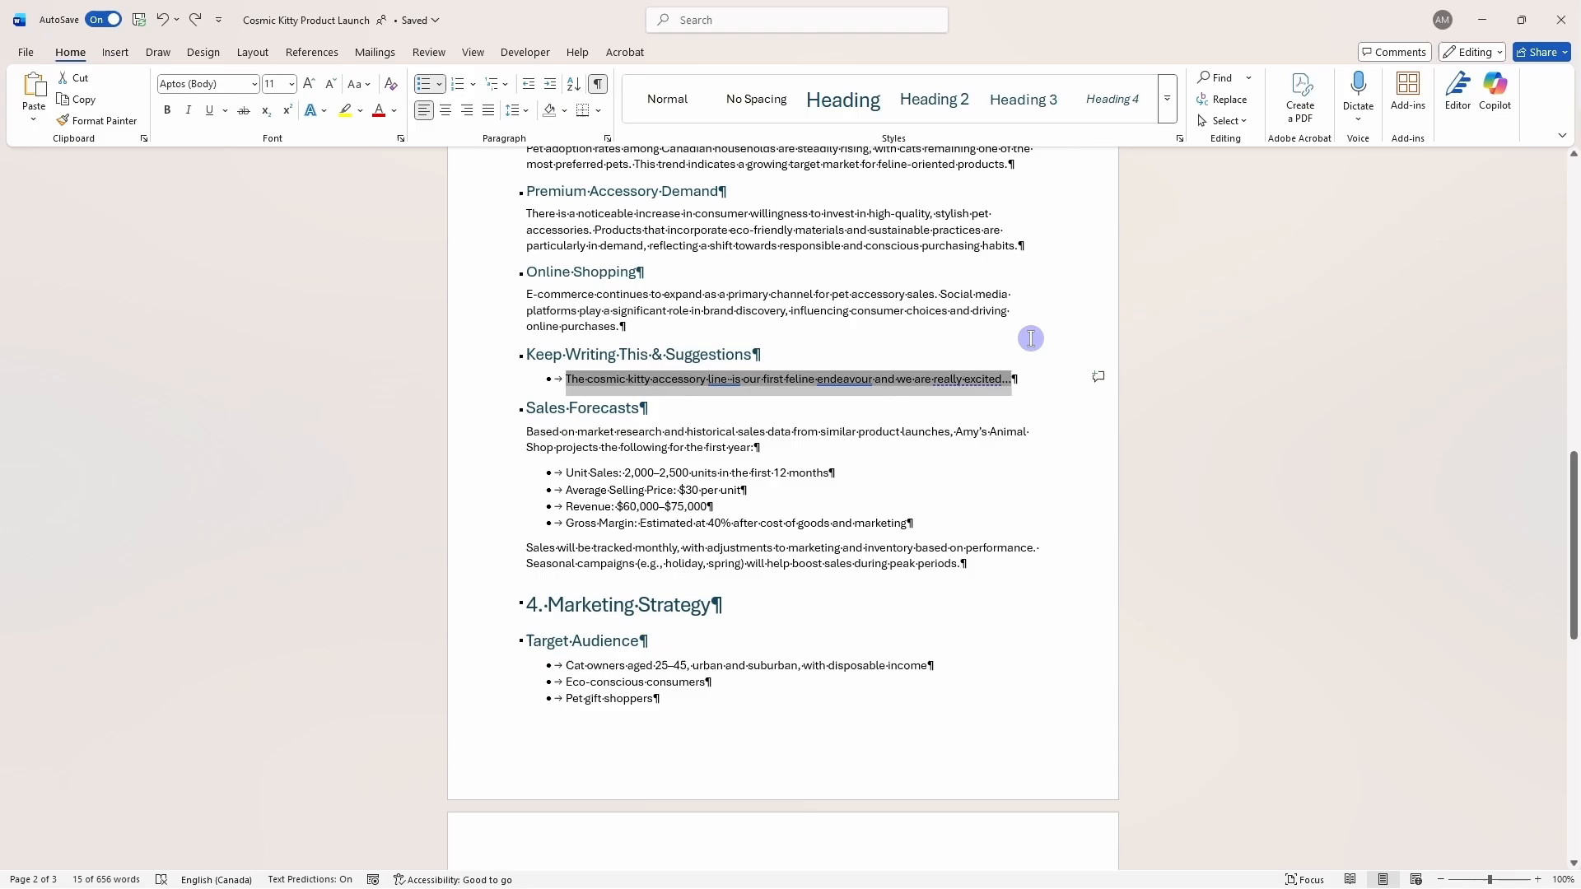
Bring up Copilot's draft menu for the cosmic kitty accessory line bullet and choose an option.
click(787, 359)
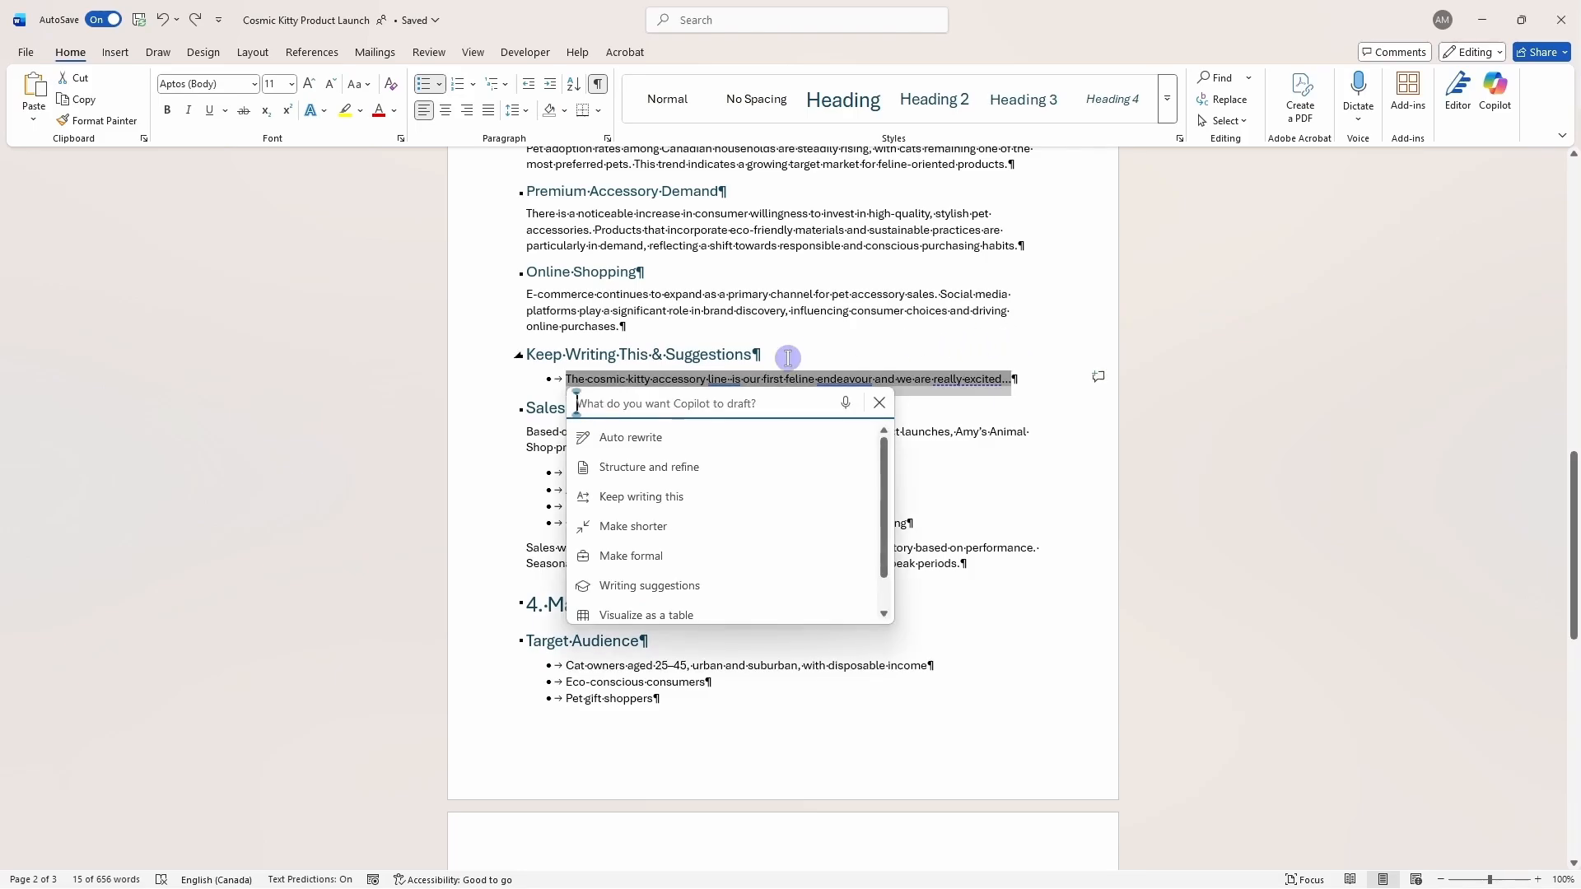
click(640, 496)
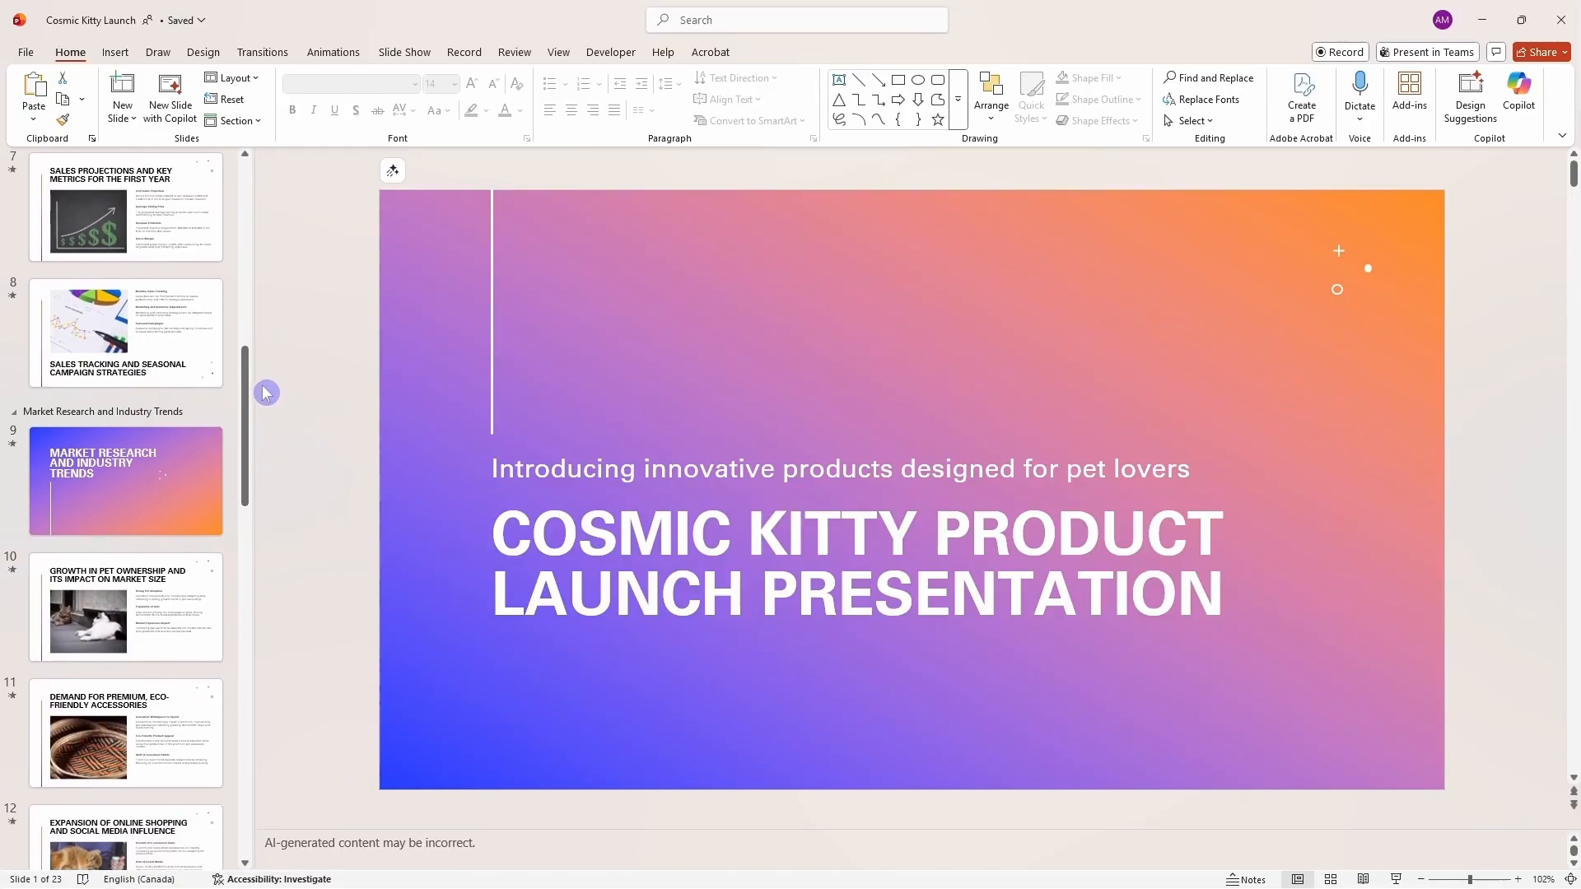
Show Copilot's presentation actions on slide 8, Sales Tracking and Seasonal Campaign Strategies.
click(125, 333)
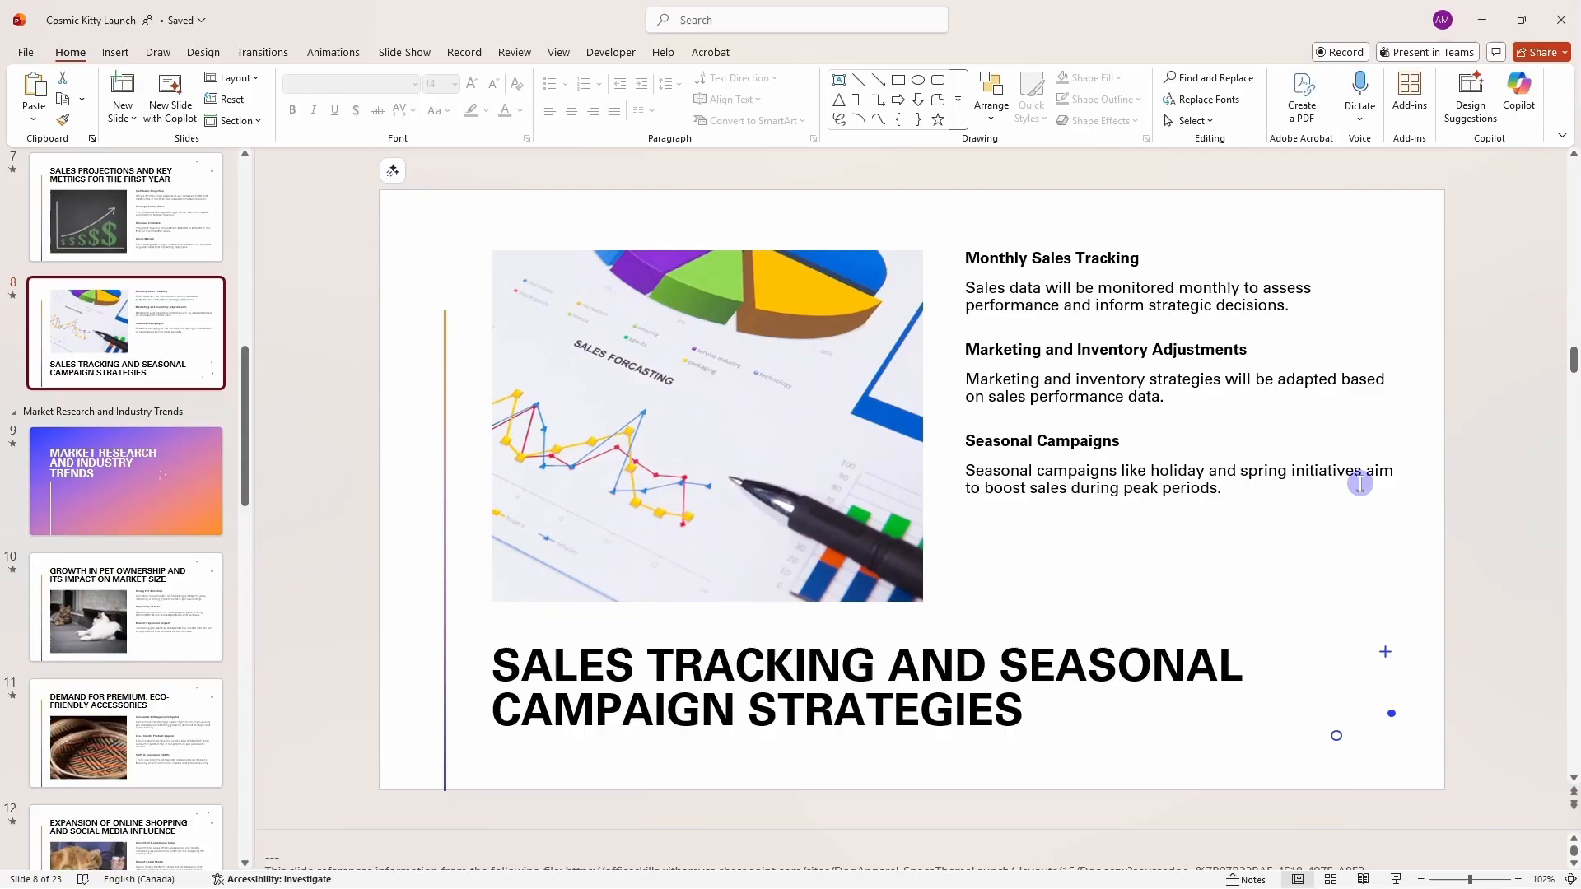
click(392, 169)
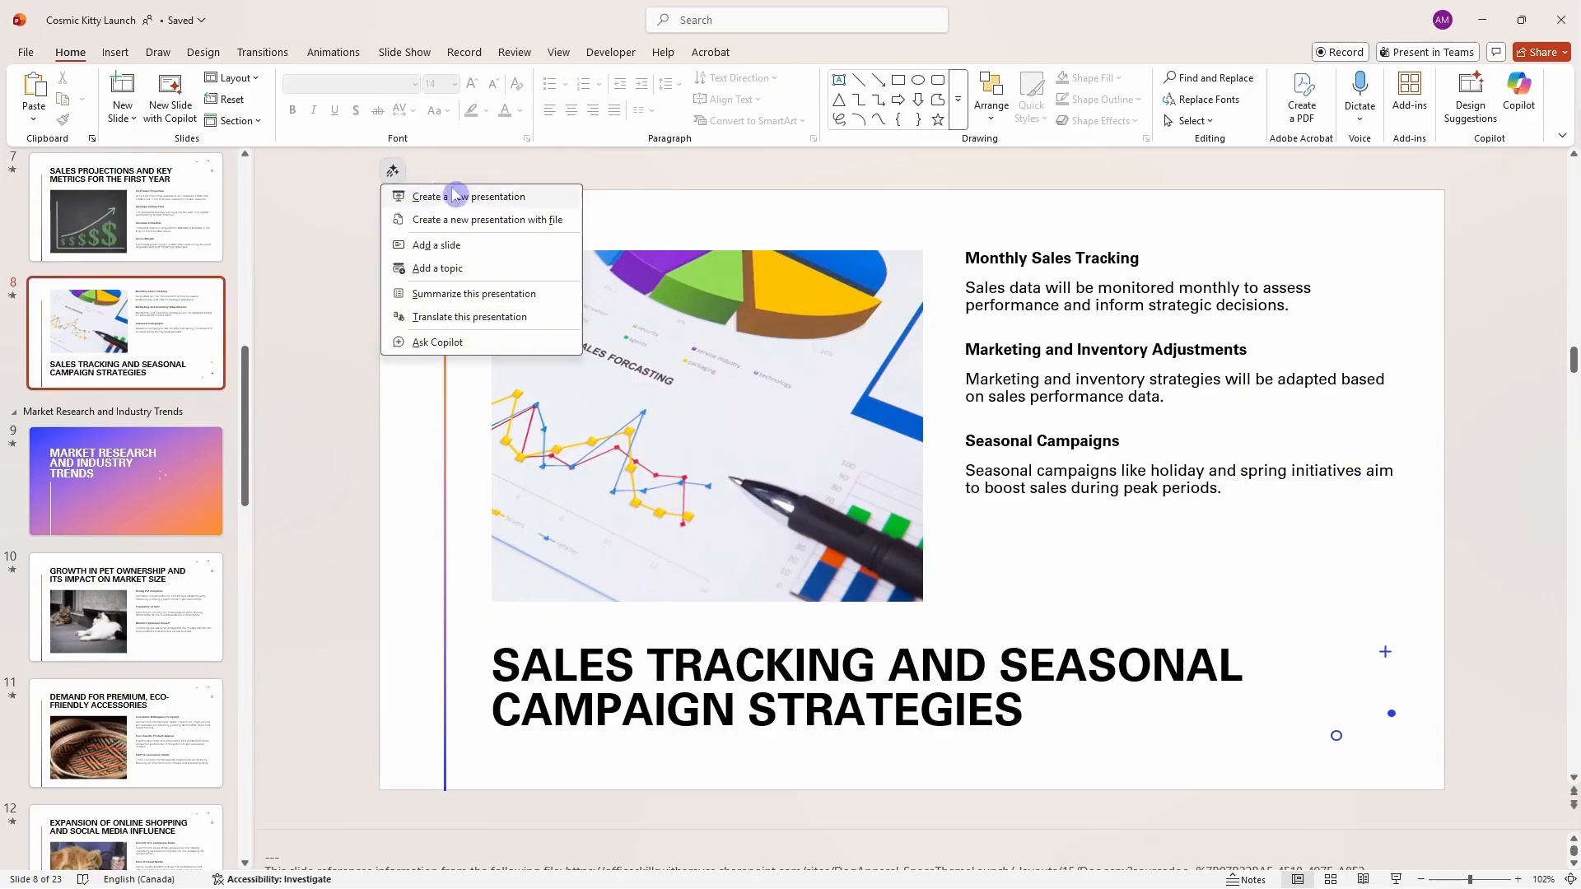
Draft an Add a slide request: 'Seasonal campaigns like holiday and spring initiatives aim to boost sales during peak...'.
click(436, 244)
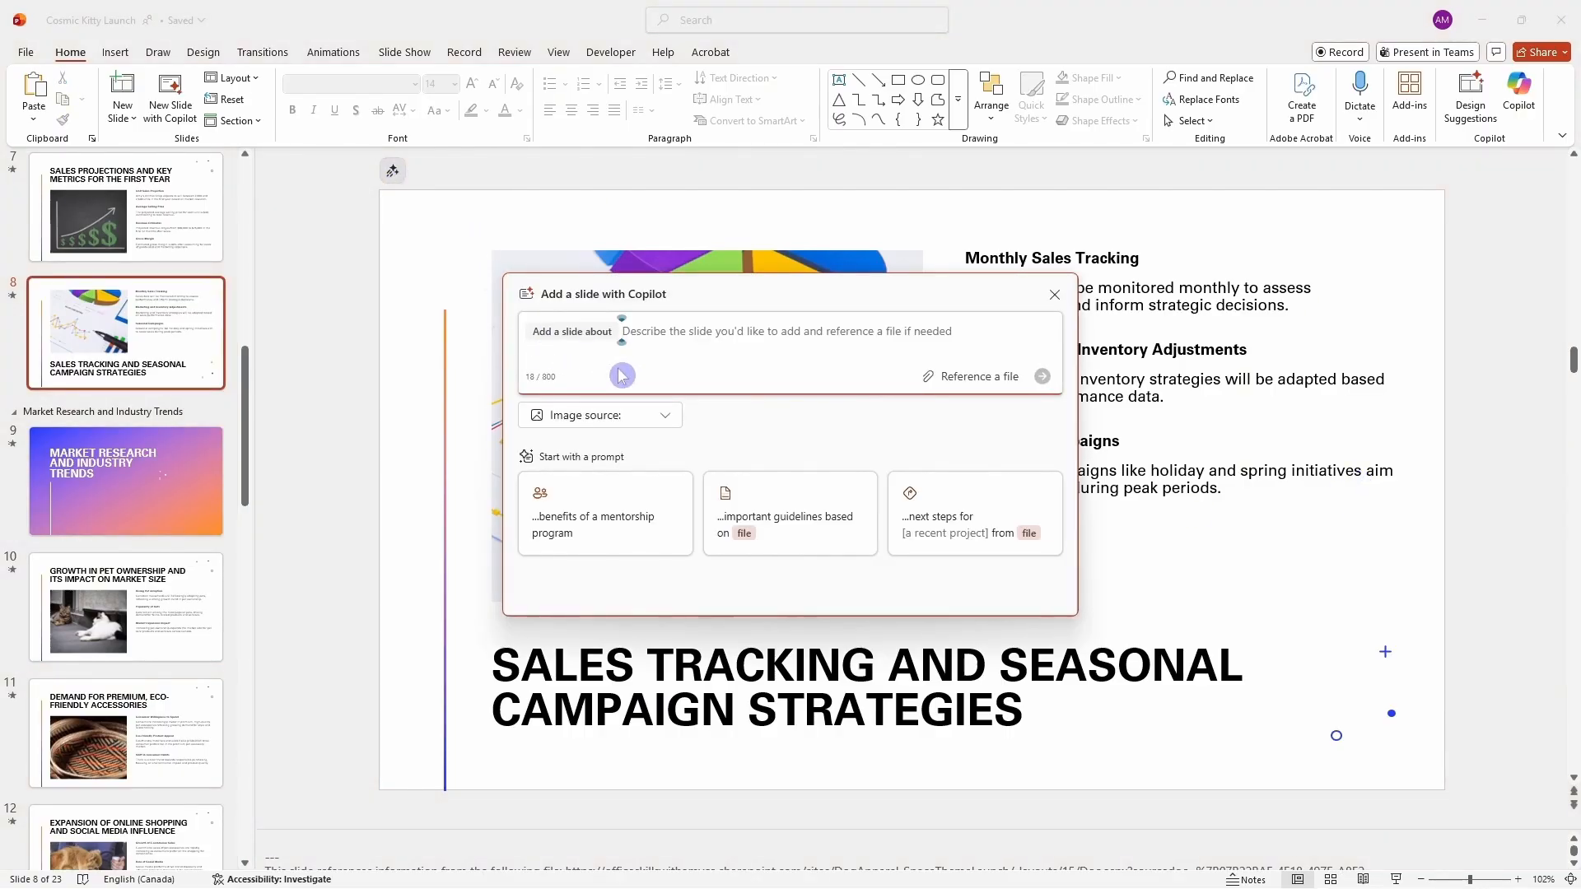
text(Seasonal campaigns like holiday and spring initiatives aim to boost sales during peak periods.)
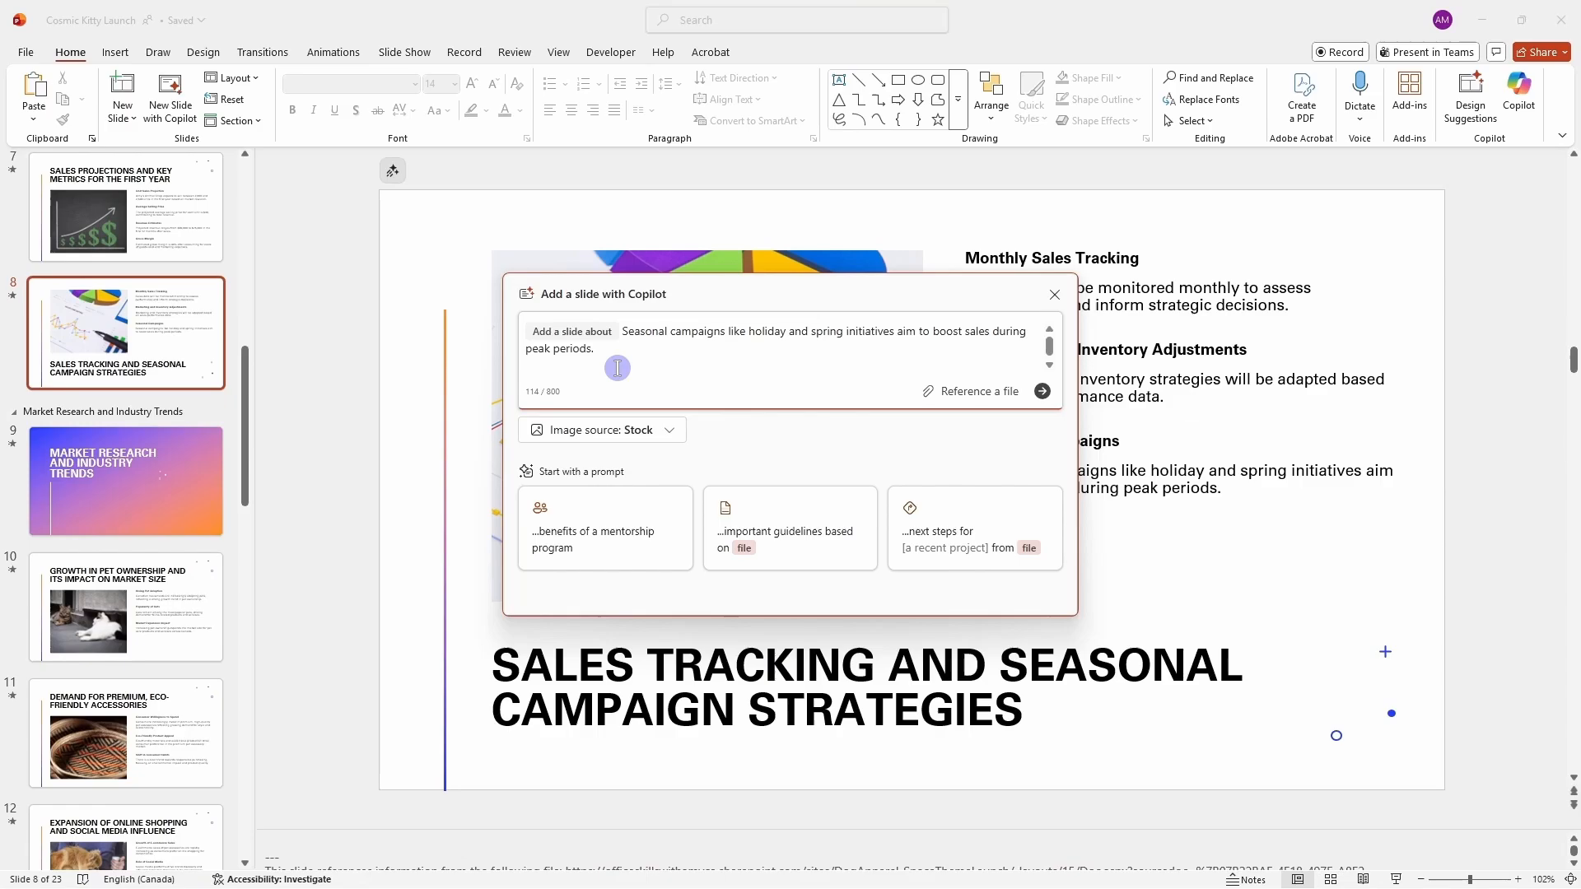
mouse_move(644, 364)
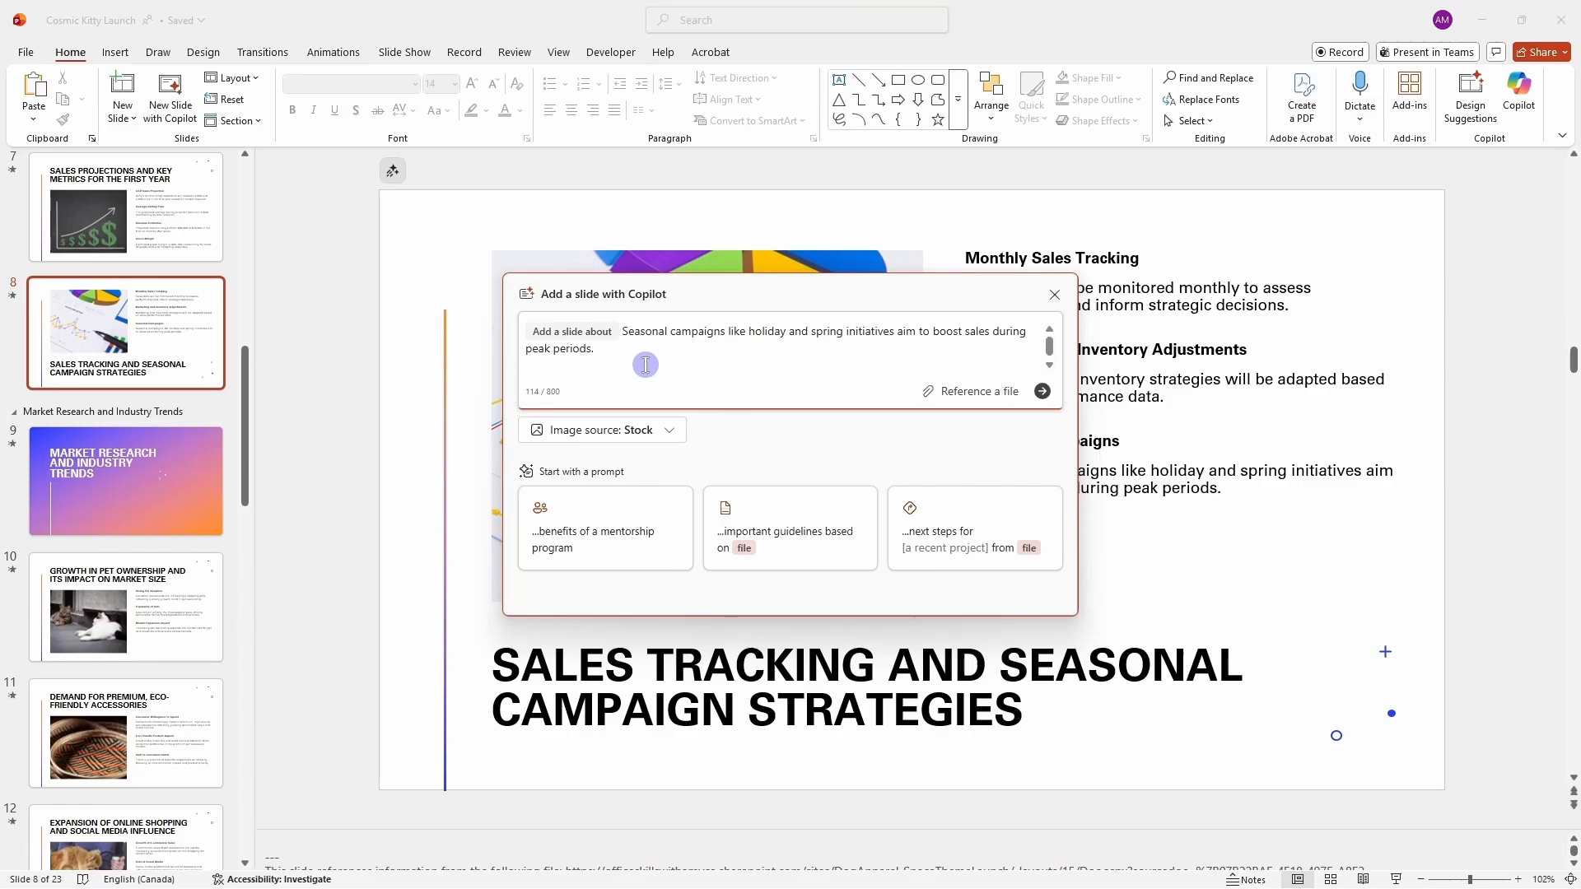
mouse_move(949, 392)
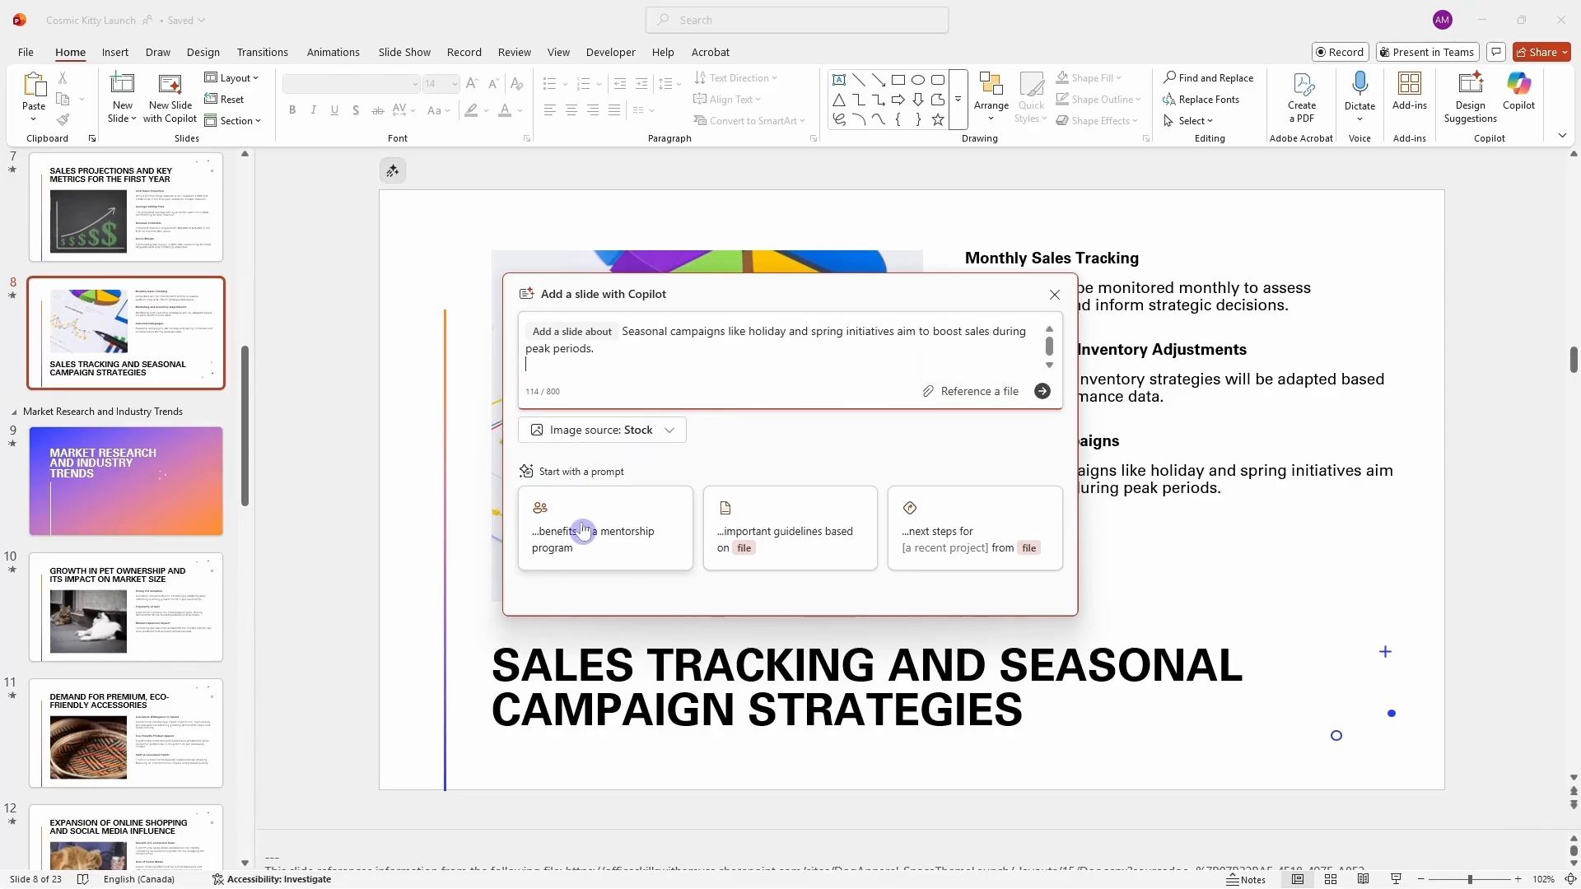
mouse_move(954, 559)
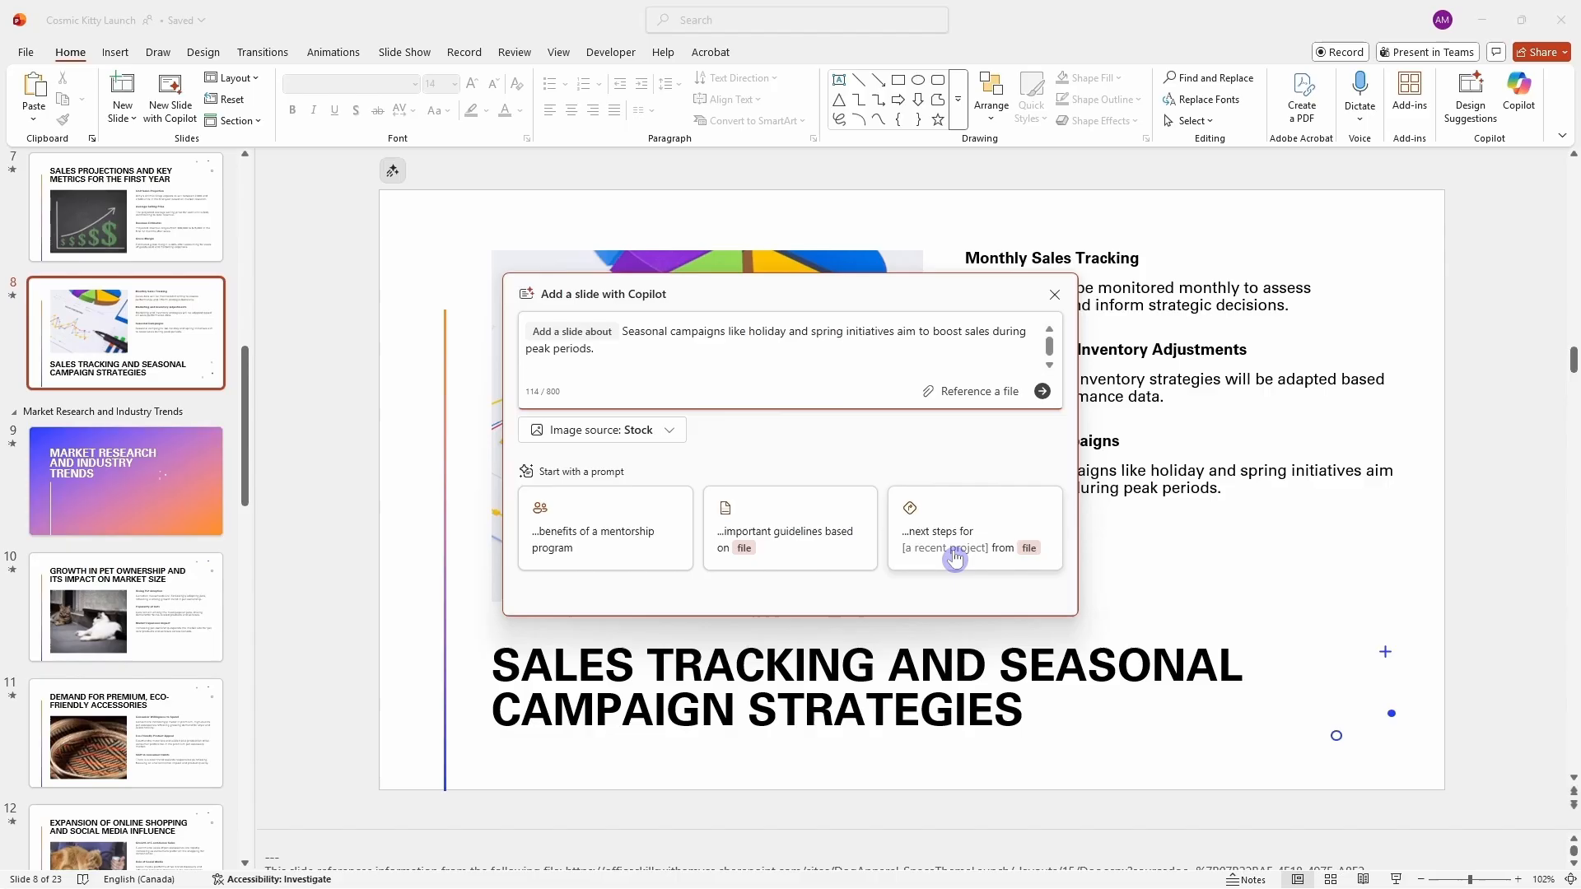
click(1041, 391)
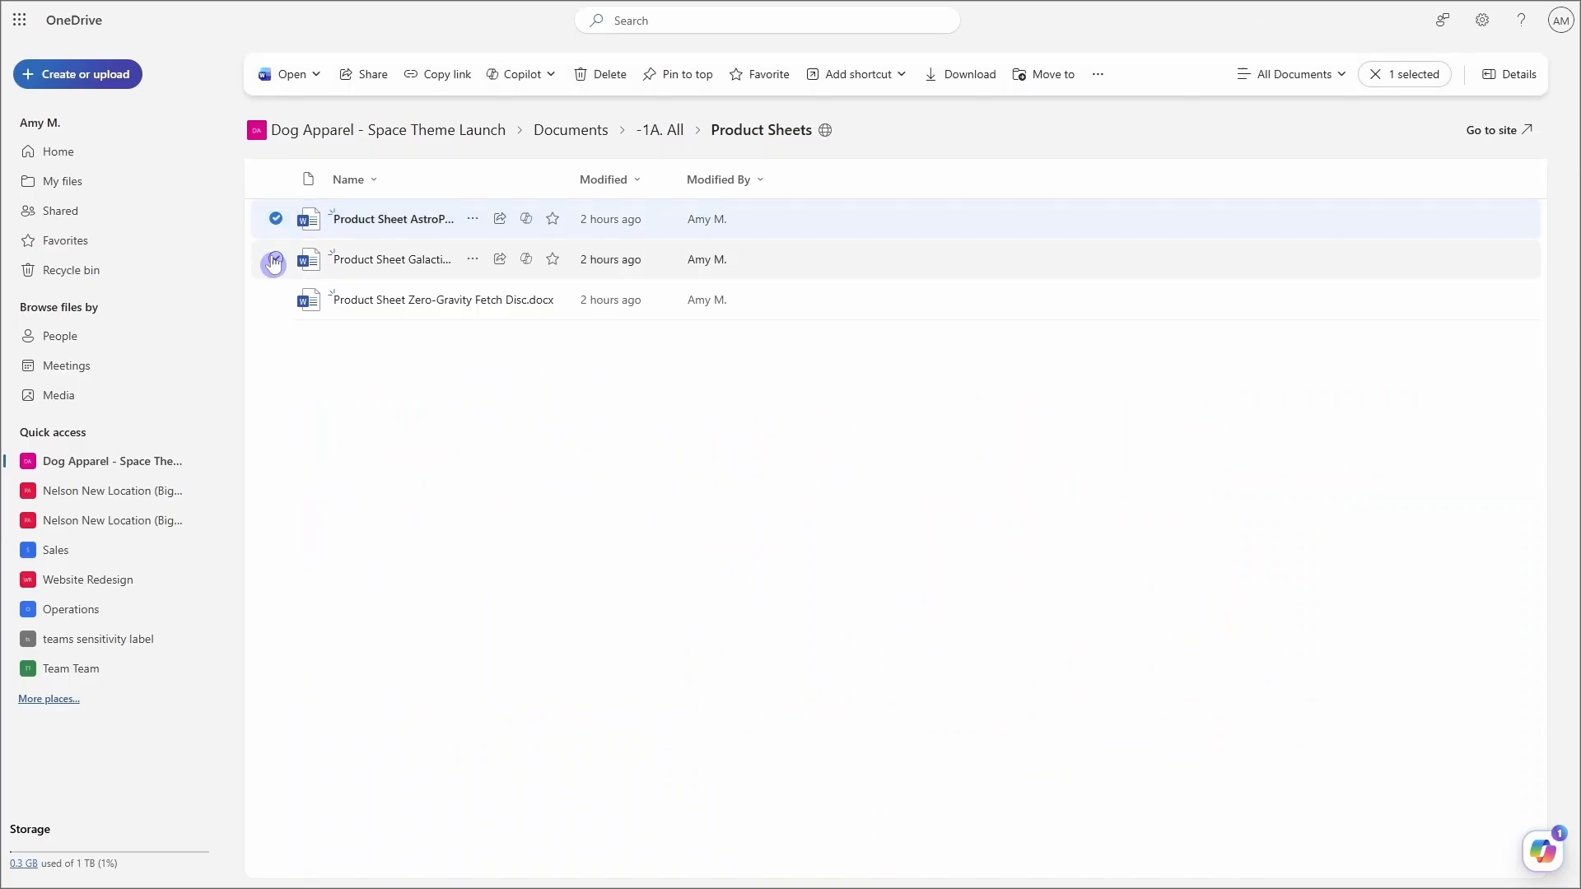
Select the first two product sheets and start a Copilot 'Ask a question' chat about them.
click(275, 259)
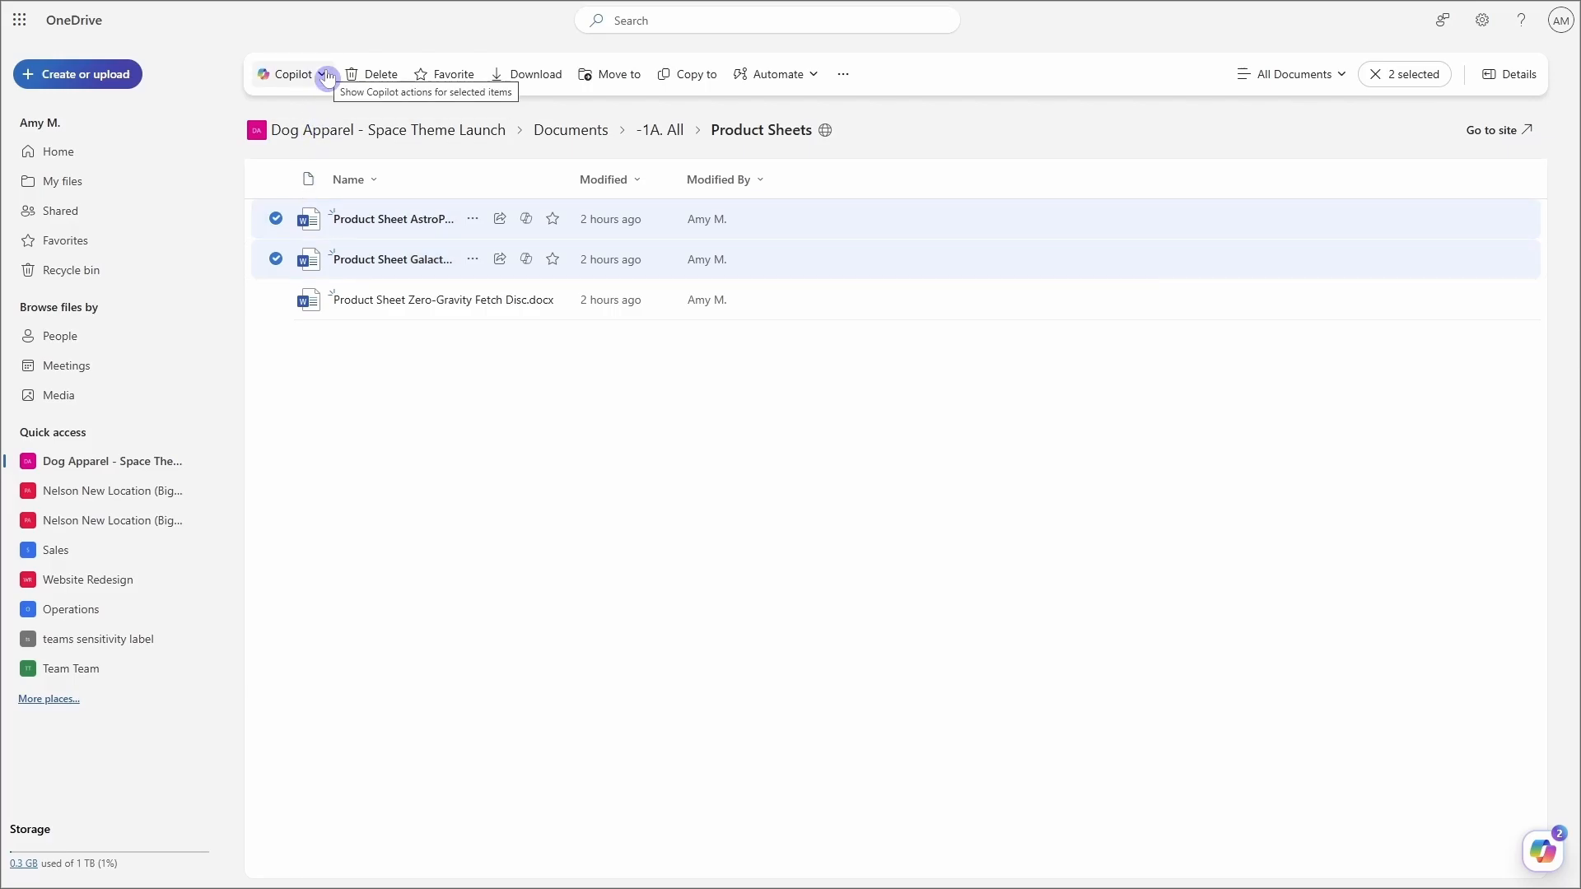
click(324, 74)
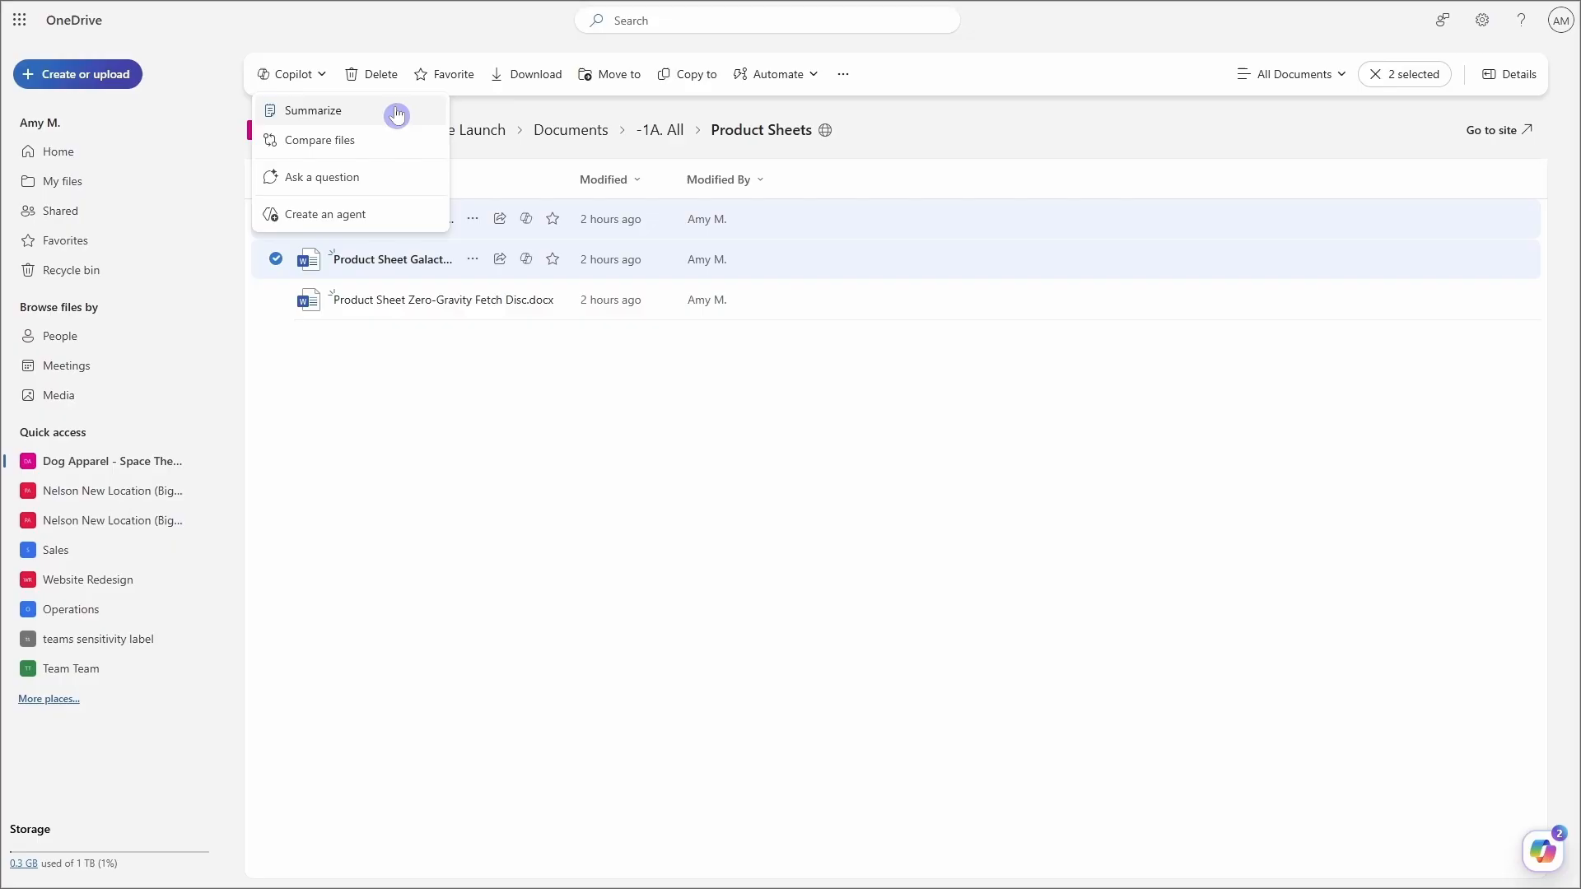
mouse_move(404, 148)
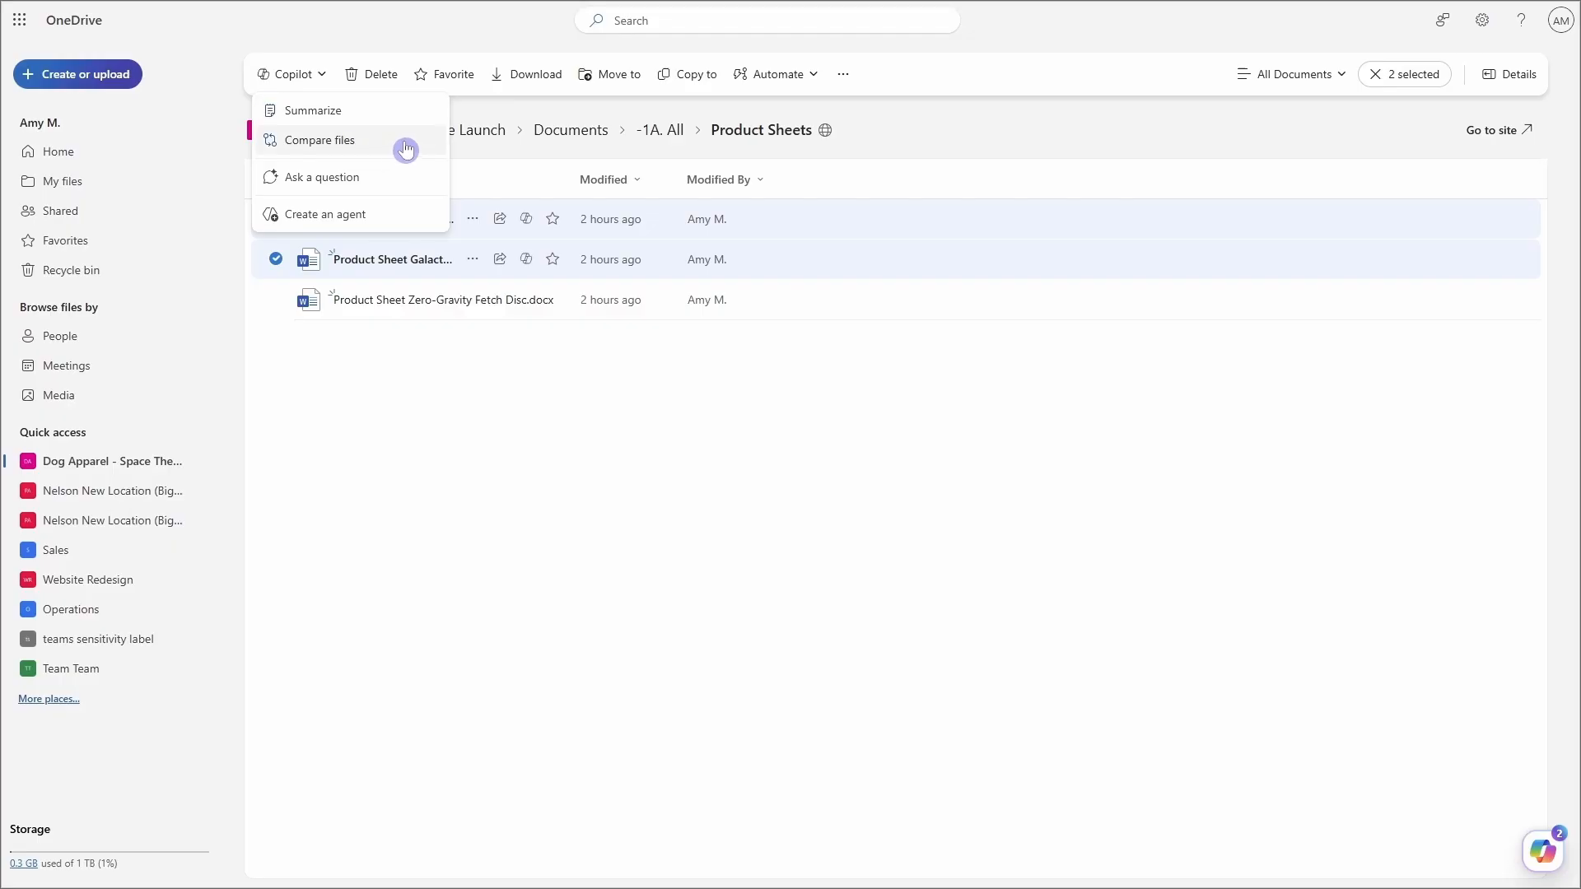
mouse_move(383, 176)
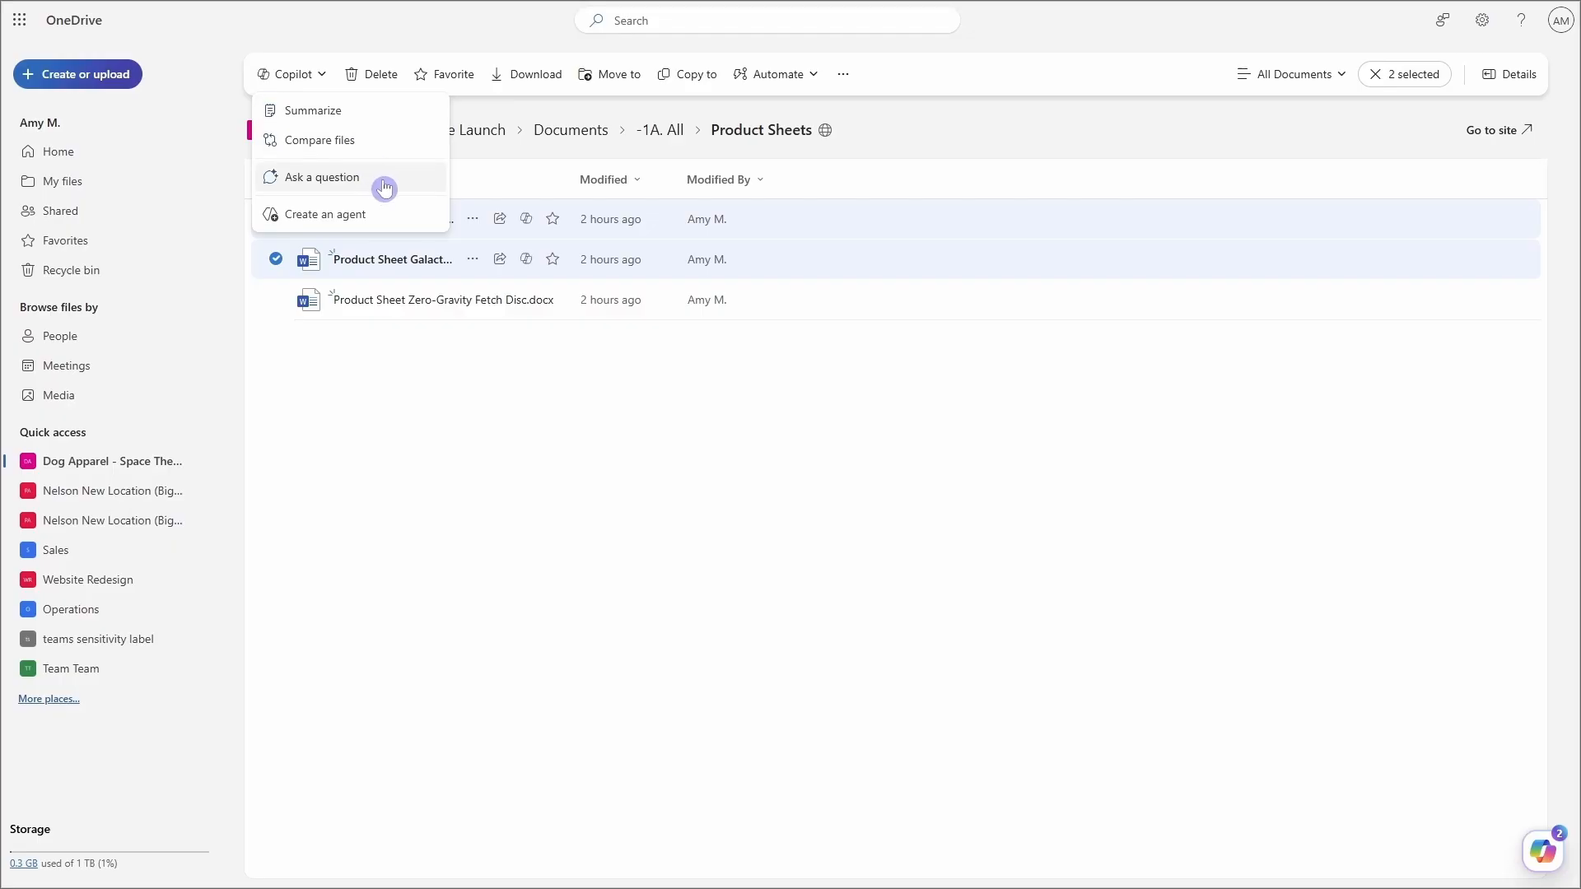
click(322, 177)
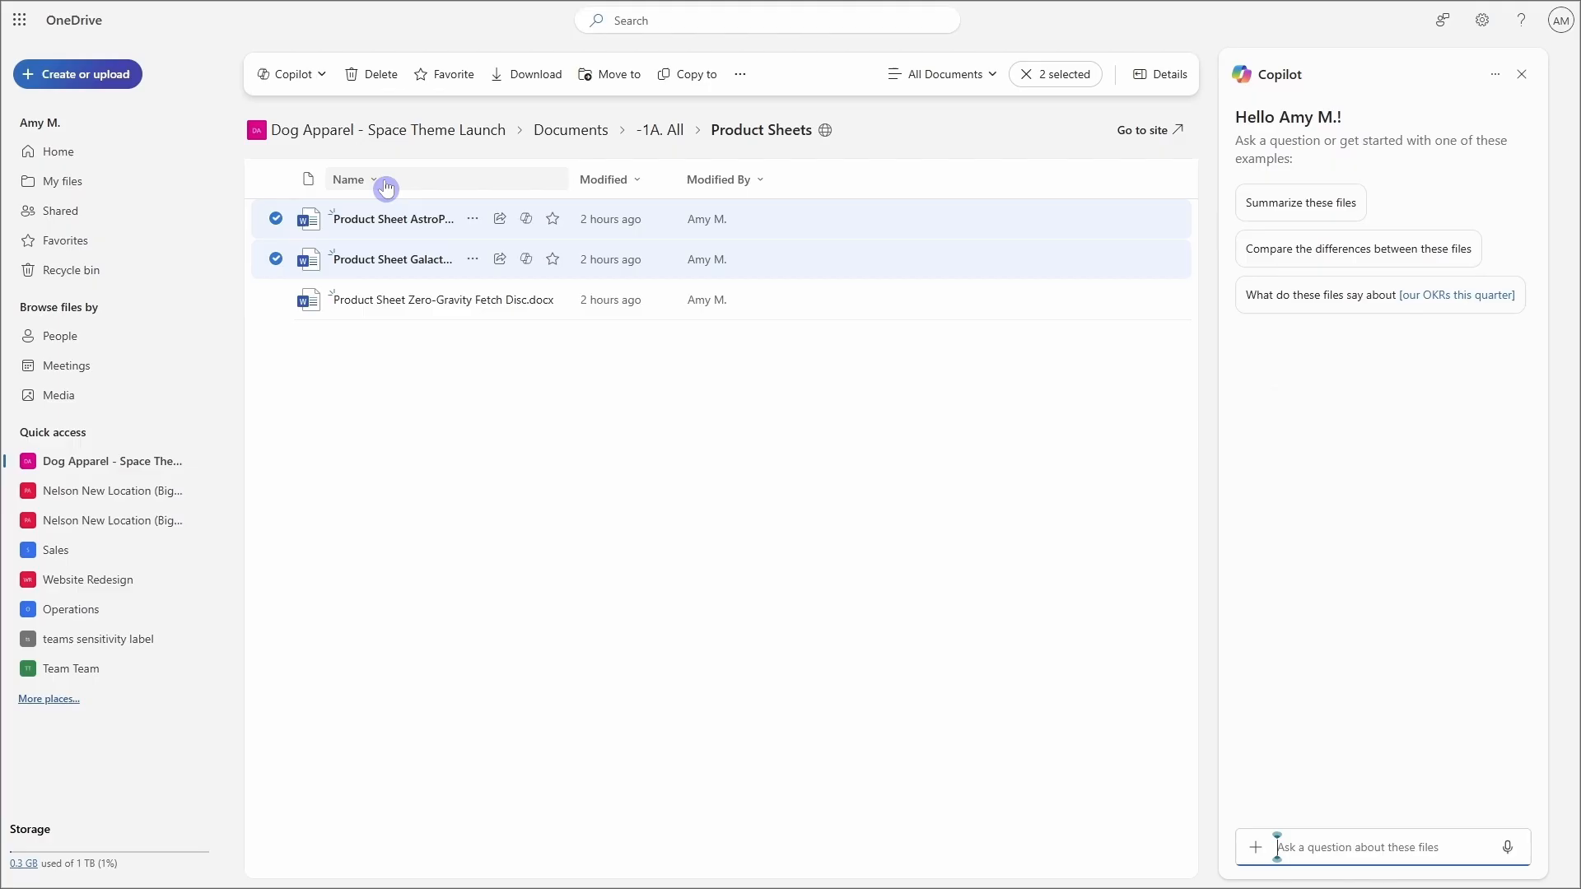
mouse_move(906, 190)
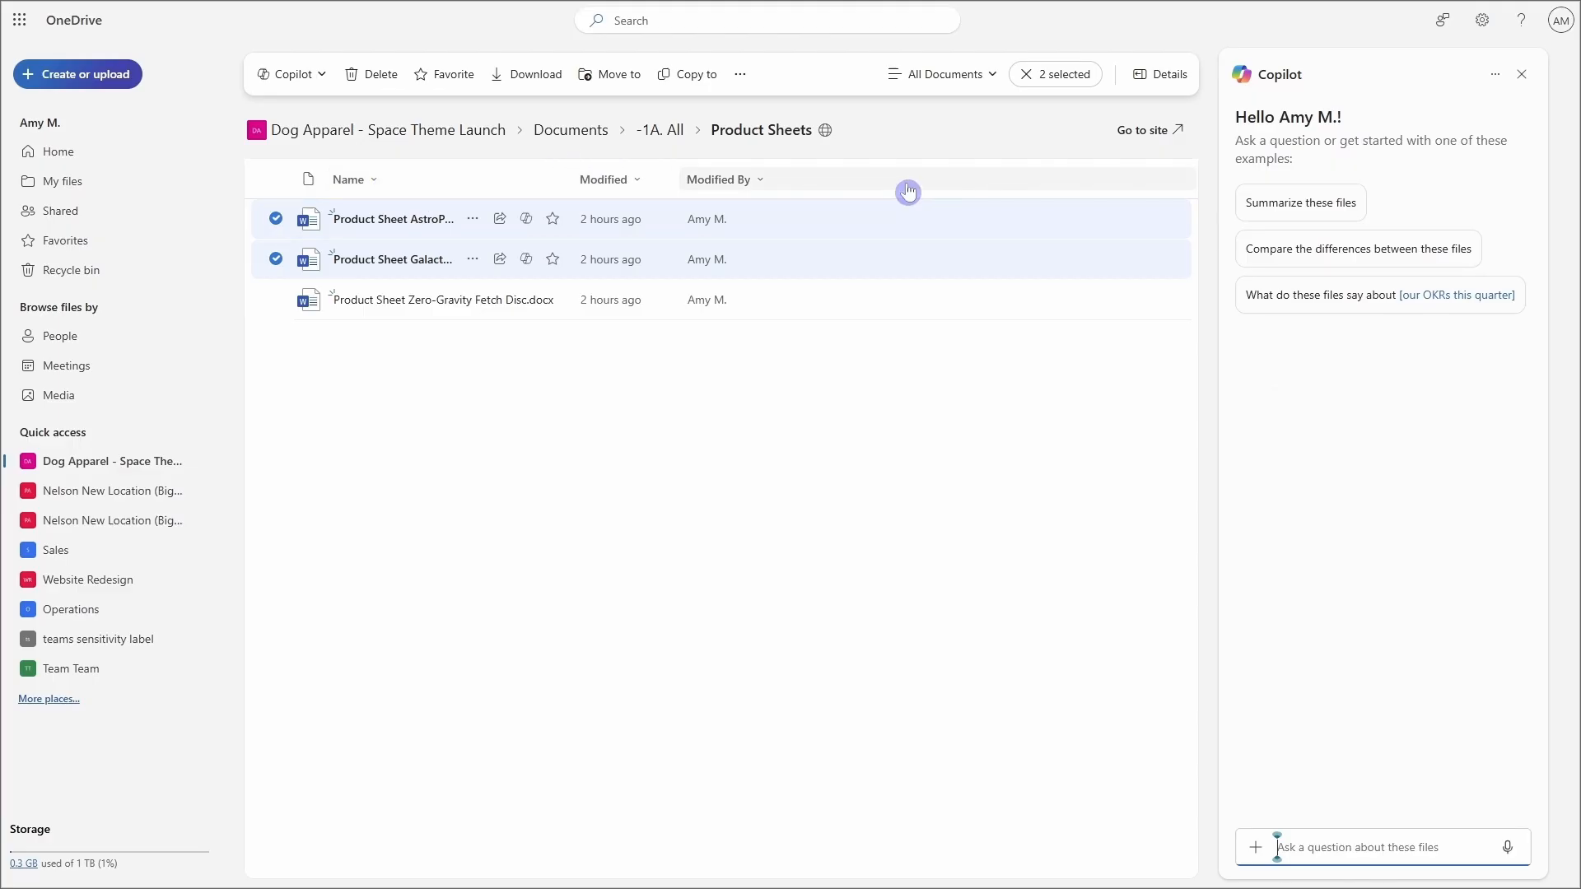
mouse_move(1057, 336)
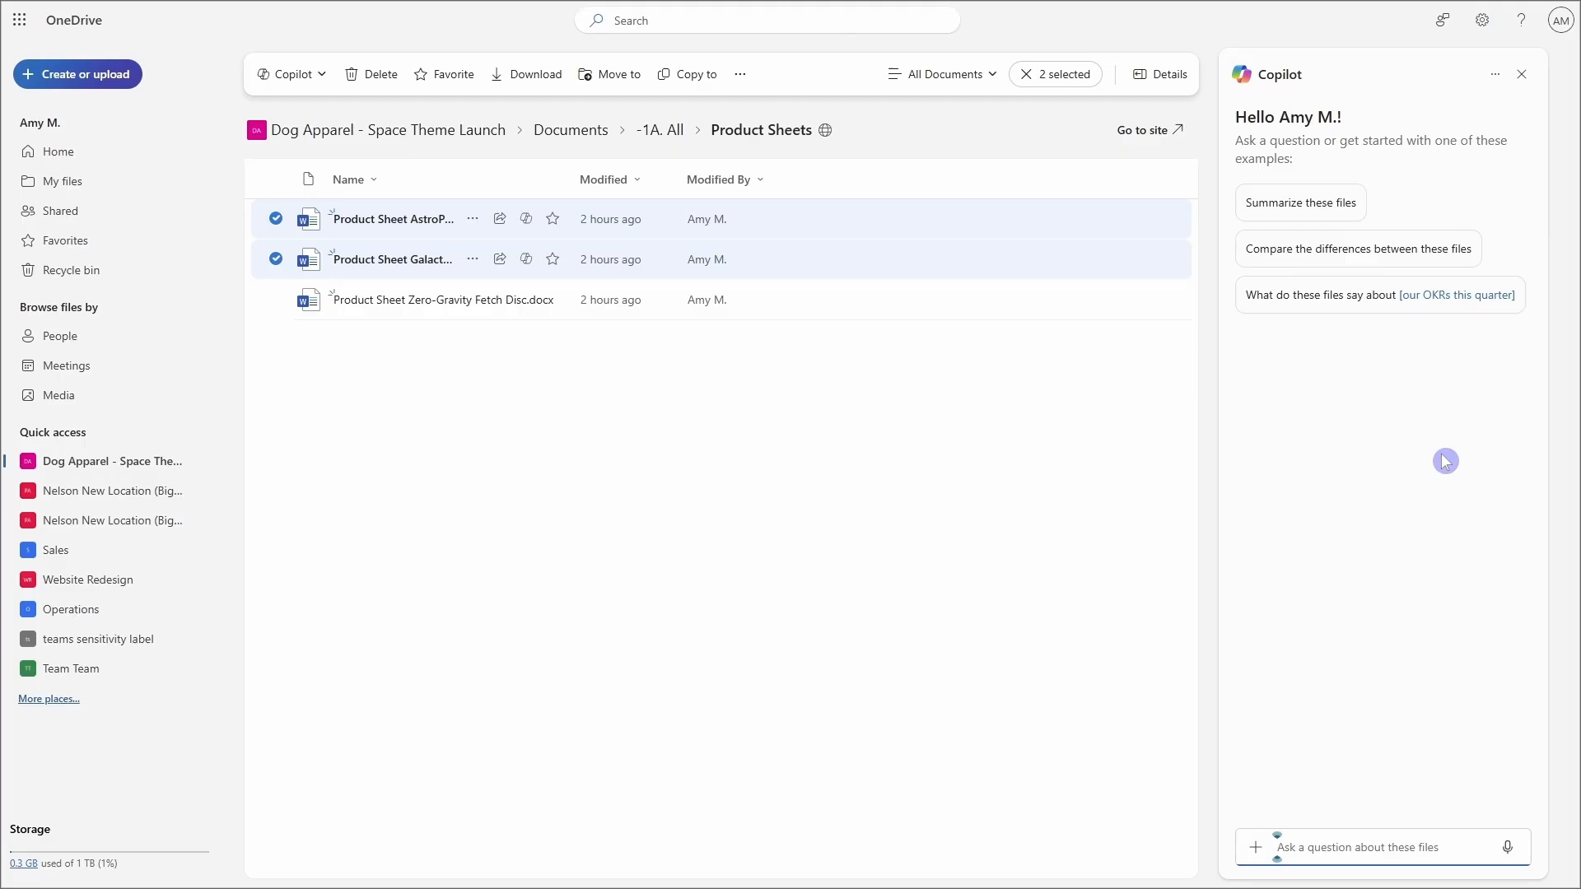
click(1381, 847)
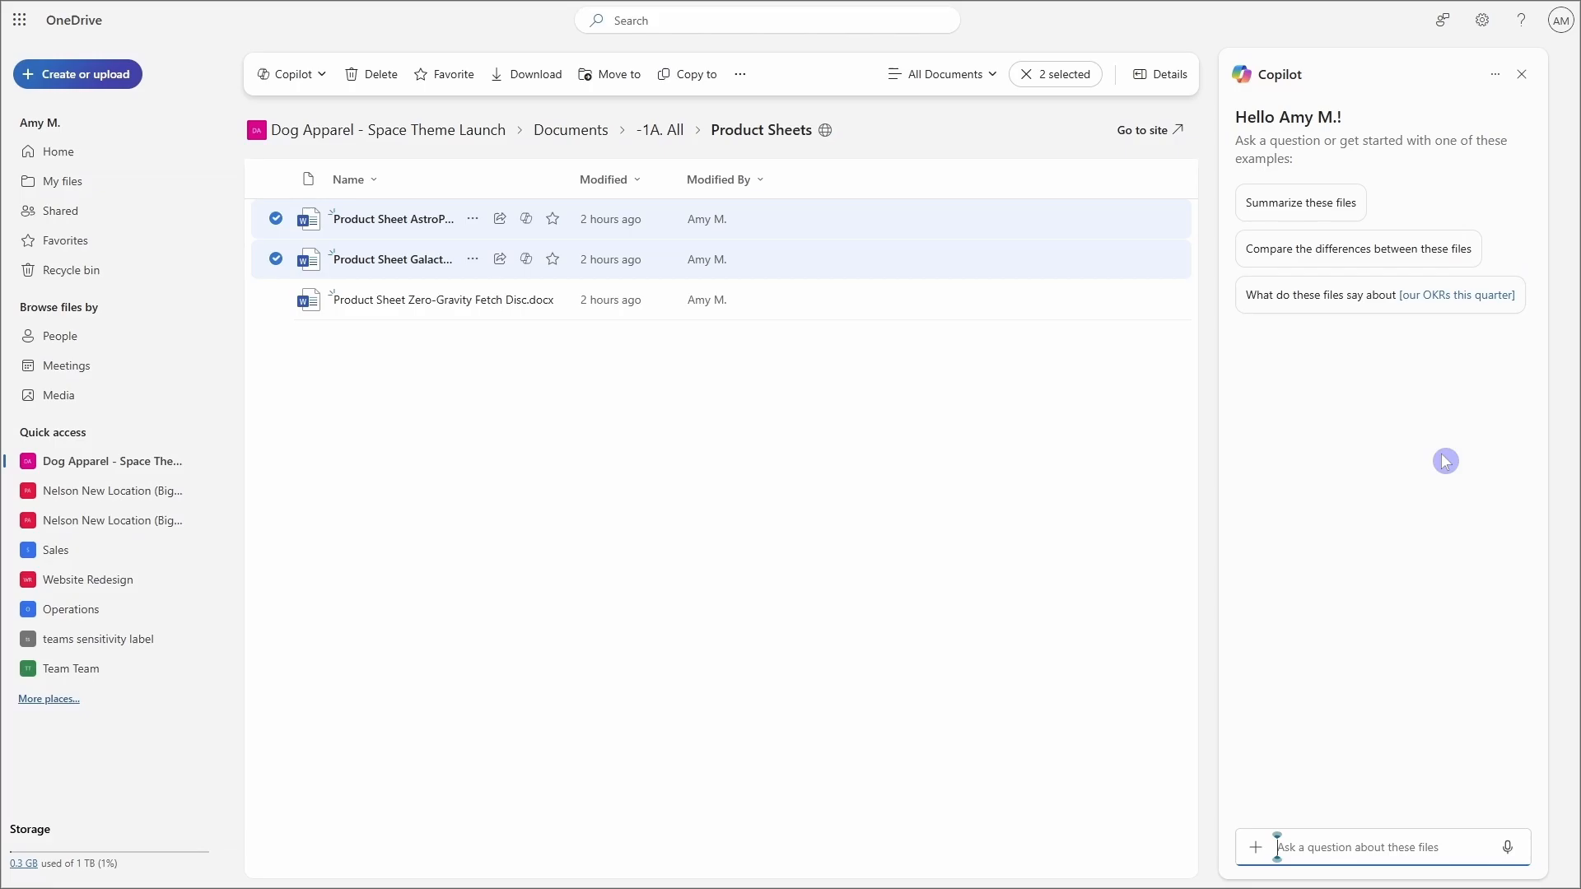